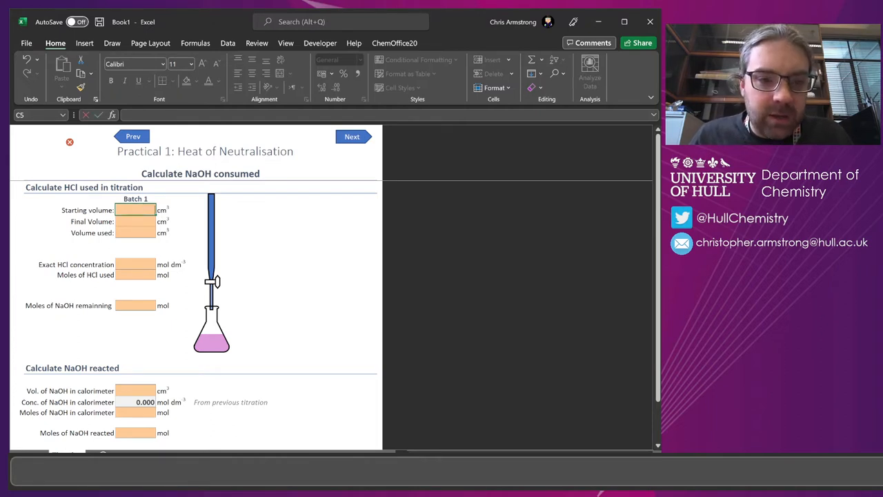
Enter burette volumes 3, 24 and 21 cm3 and HCl concentration 0.235.
{"action": "type", "text": "3"}
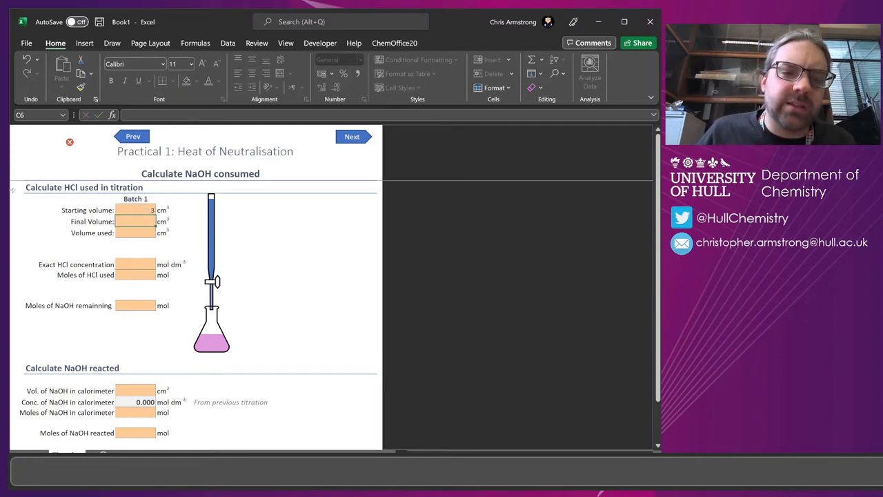
{"action": "type", "text": "24"}
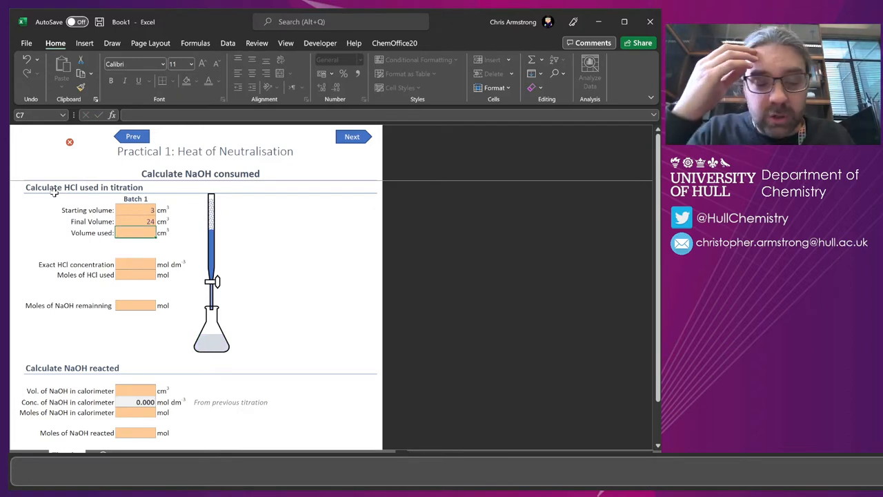
{"action": "type", "text": "21"}
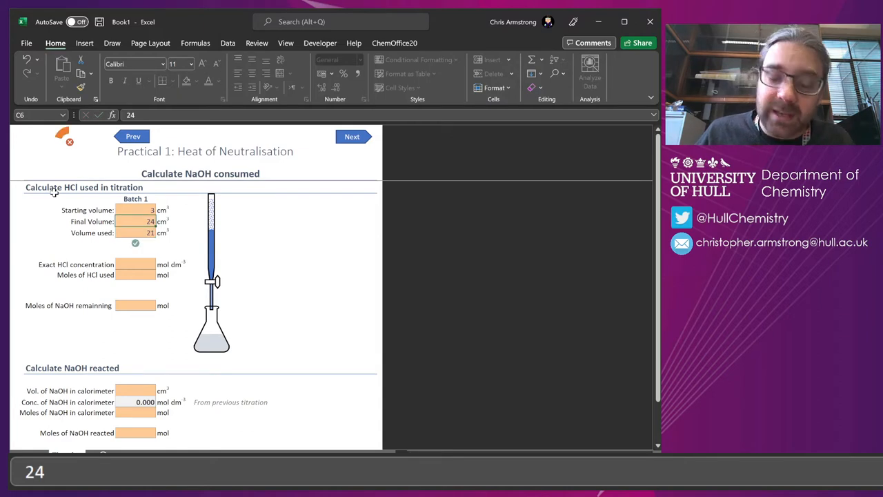
{"action": "left_click", "coordinate": [135, 265]}
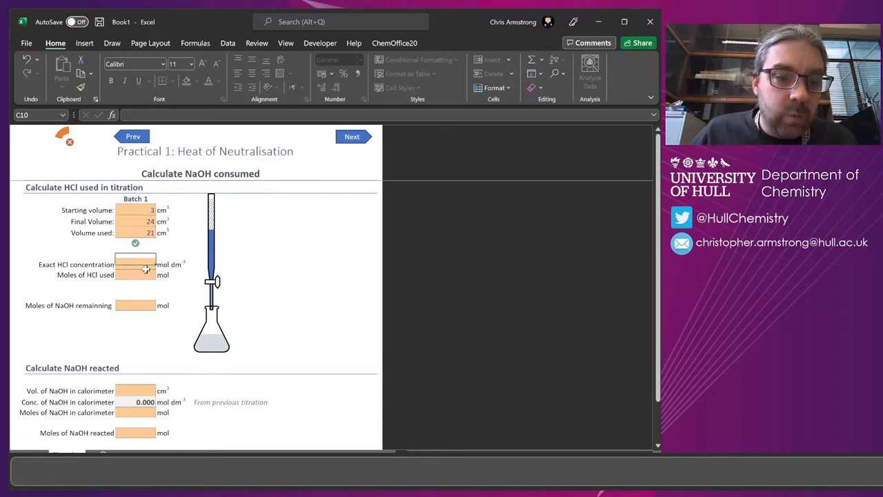
{"action": "type", "text": "0.235"}
{"action": "left_click", "coordinate": [135, 274]}
{"action": "type", "text": "4.935"}
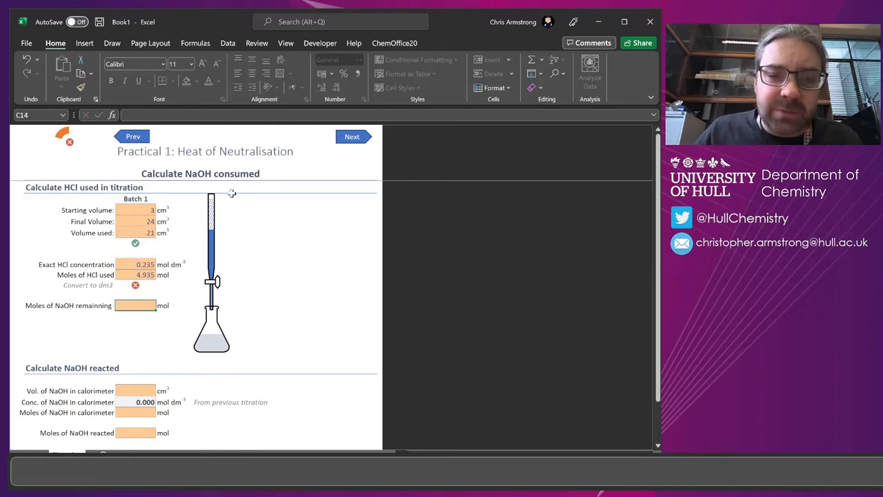
Calculate moles of HCl used as =C10*(C7/1000), giving 0.004935.
{"action": "left_click", "coordinate": [135, 275]}
{"action": "type", "text": "=C10*(C7"}
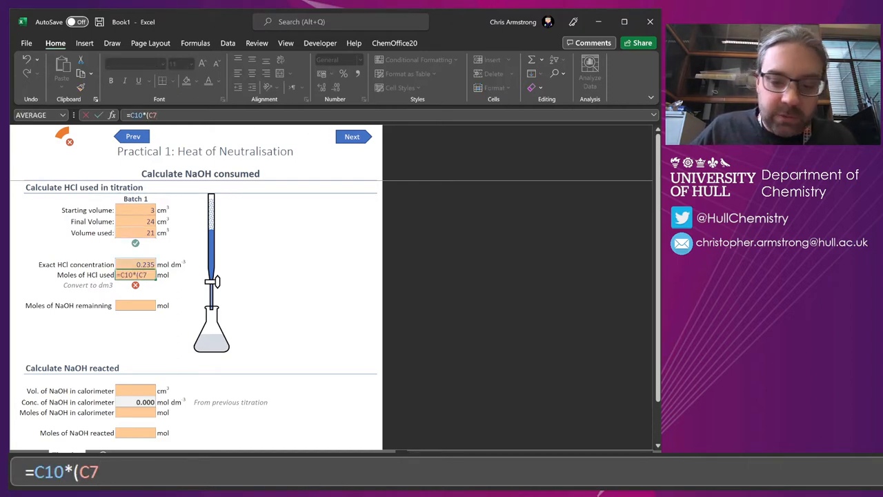
{"action": "type", "text": "/1000)"}
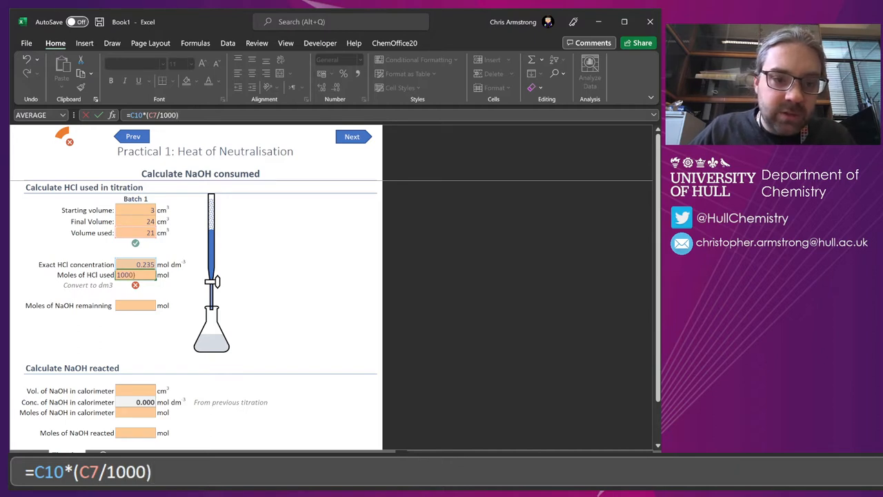
{"action": "key", "text": "Enter"}
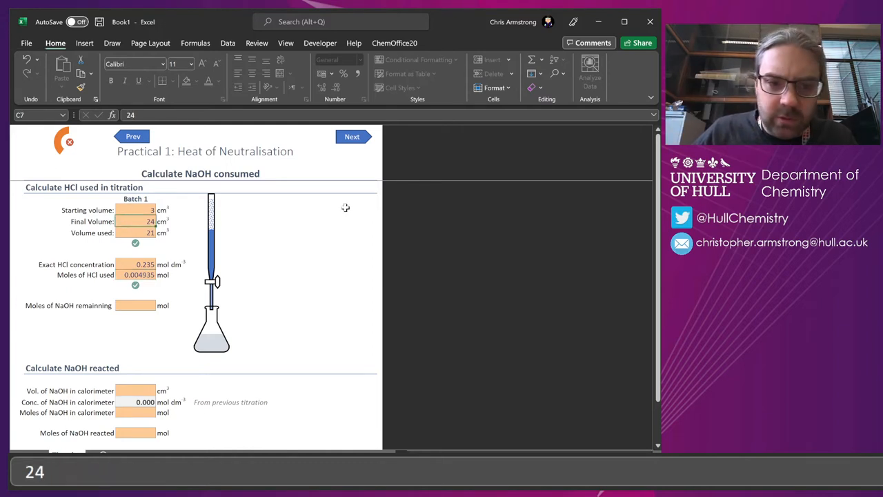
Make Volume used =C6-C5 so a final volume of 26 gives 23, then move to a blank sheet.
{"action": "type", "text": "=C6-"}
{"action": "type", "text": "26"}
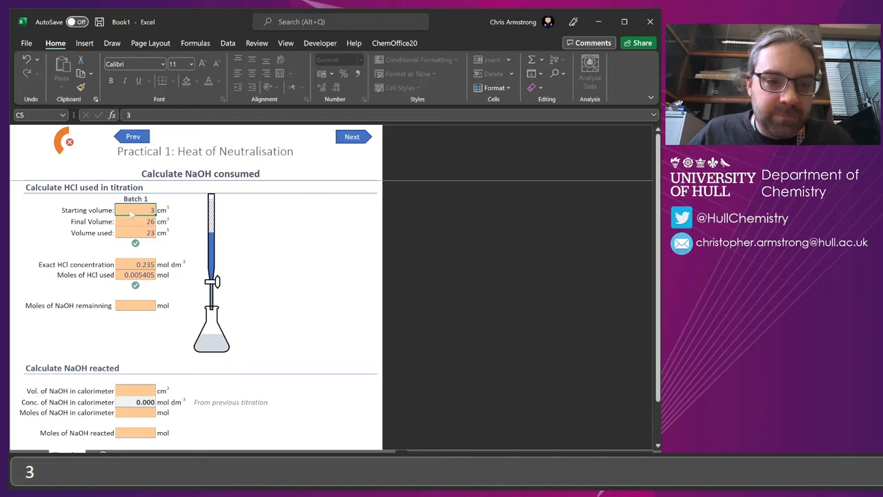
{"action": "left_click_drag", "start_coordinate": [135, 209], "coordinate": [136, 232]}
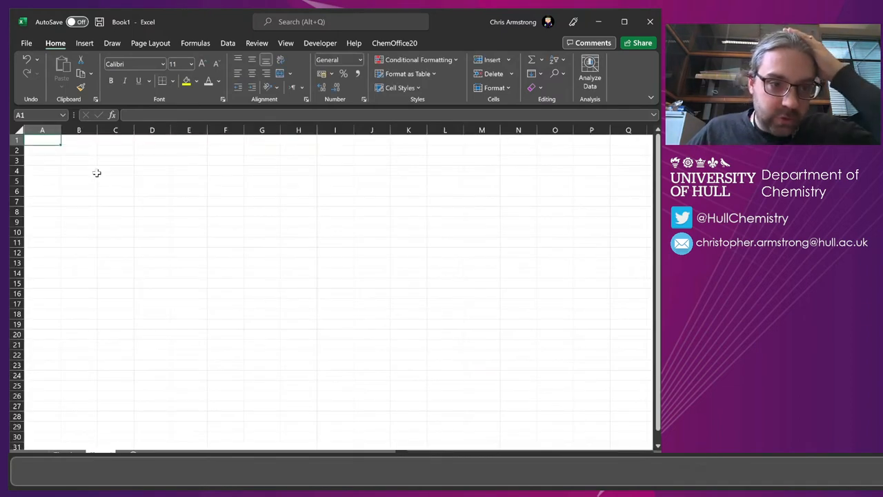
Enter labels Starting point, Ending point and Titre in B2:B4 and right-align them.
{"action": "left_click", "coordinate": [78, 149]}
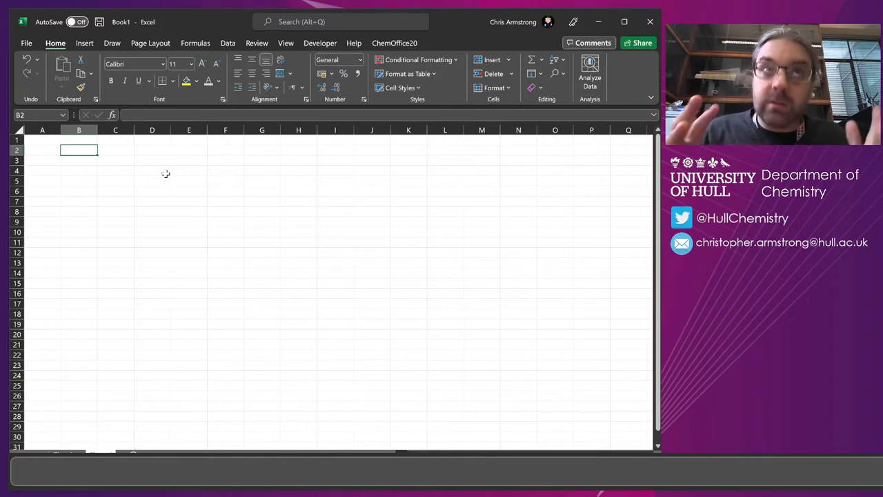
{"action": "type", "text": "Starting"}
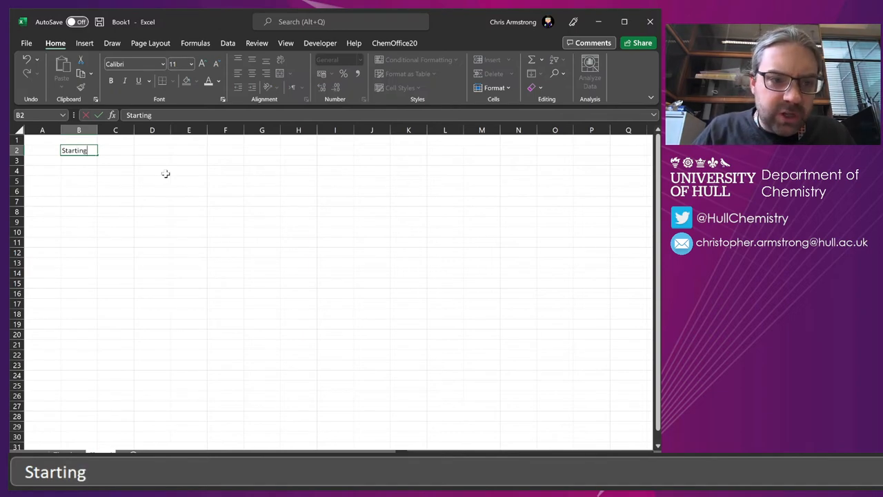
{"action": "type", "text": "Endi"}
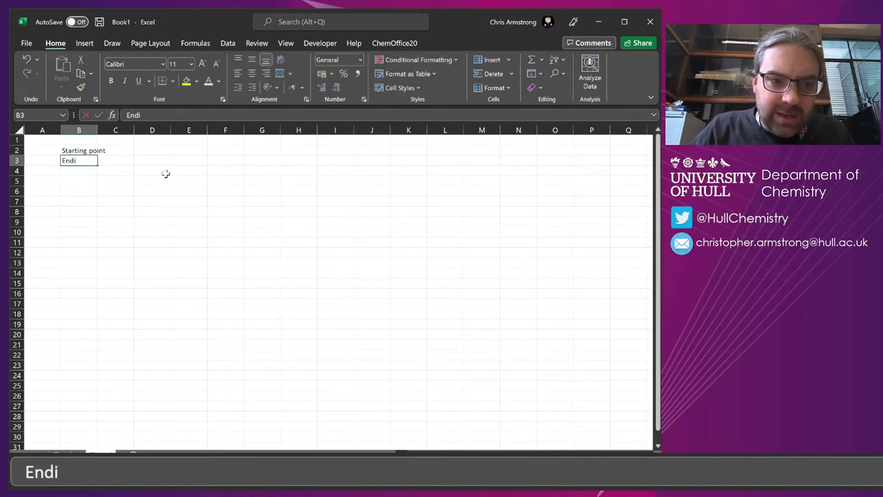
{"action": "key", "text": "Enter"}
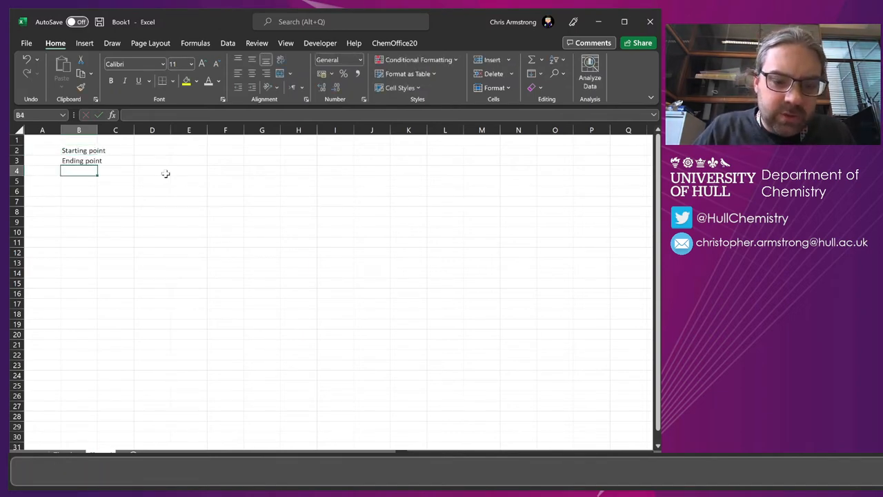
{"action": "type", "text": "Titre"}
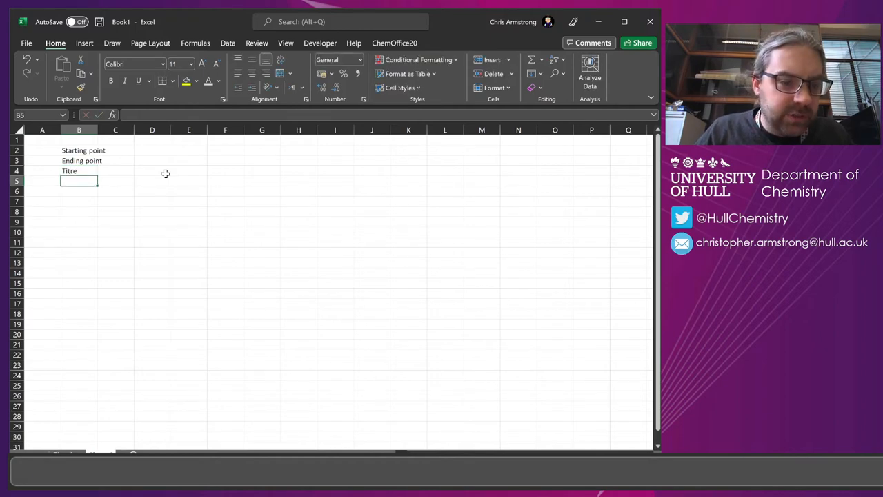
{"action": "left_click_drag", "start_coordinate": [78, 151], "coordinate": [78, 171]}
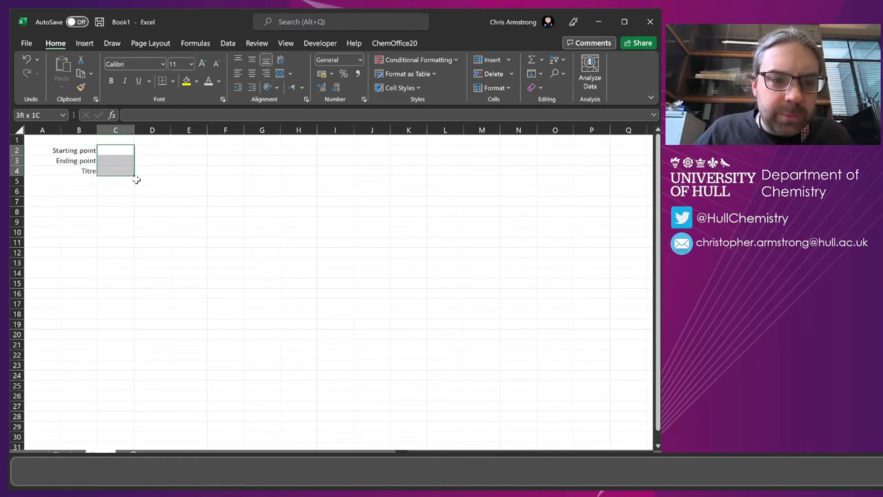
Add cm3 units in D2:D4 beside the empty value cells.
{"action": "left_click", "coordinate": [152, 149]}
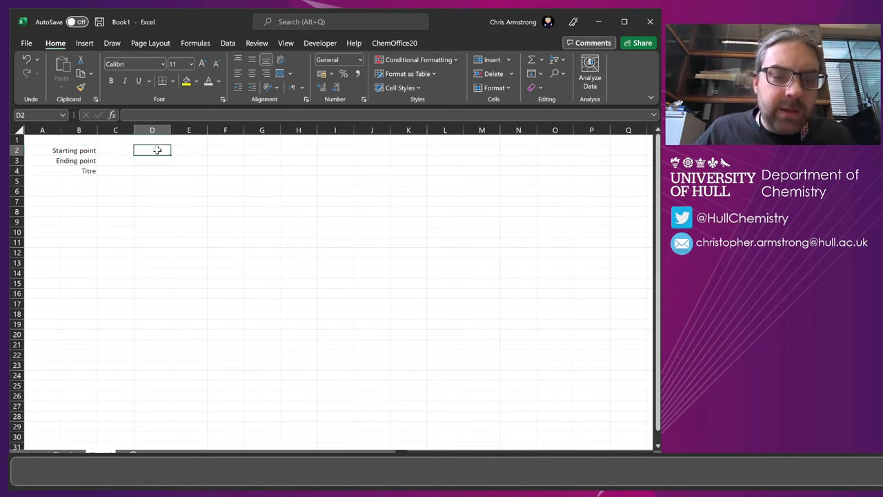
{"action": "type", "text": "cm3"}
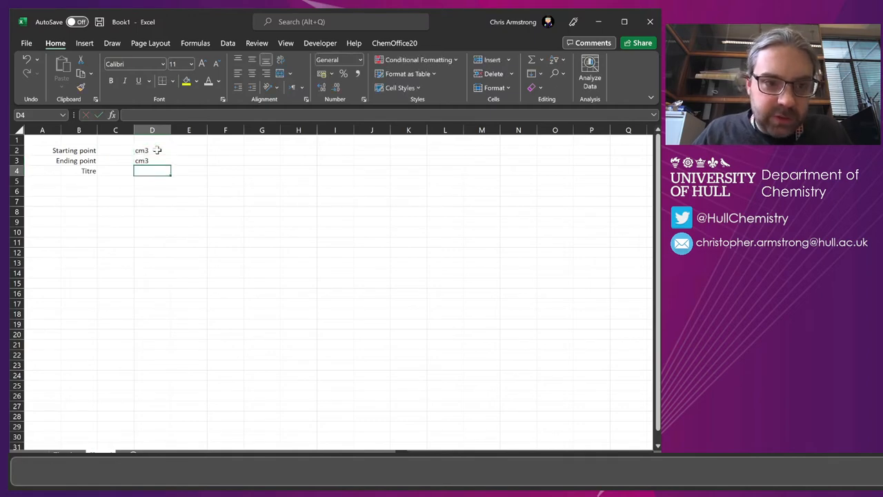
{"action": "type", "text": "cm3"}
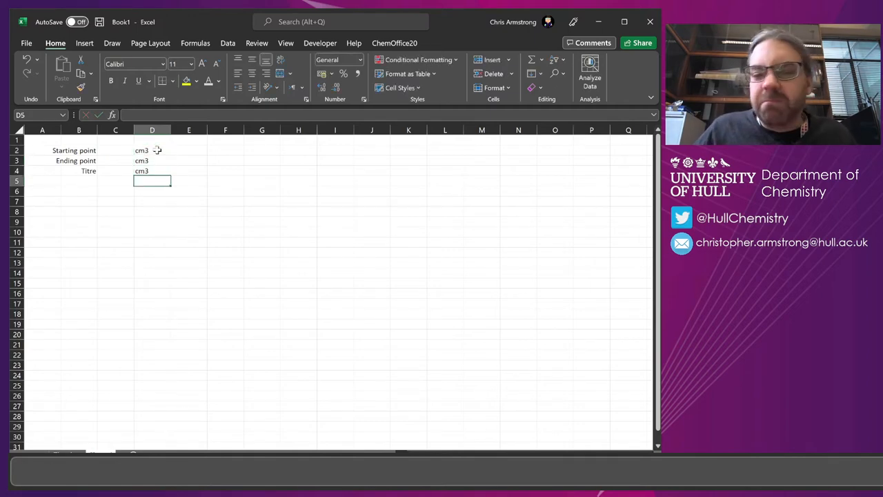
{"action": "left_click", "coordinate": [152, 149]}
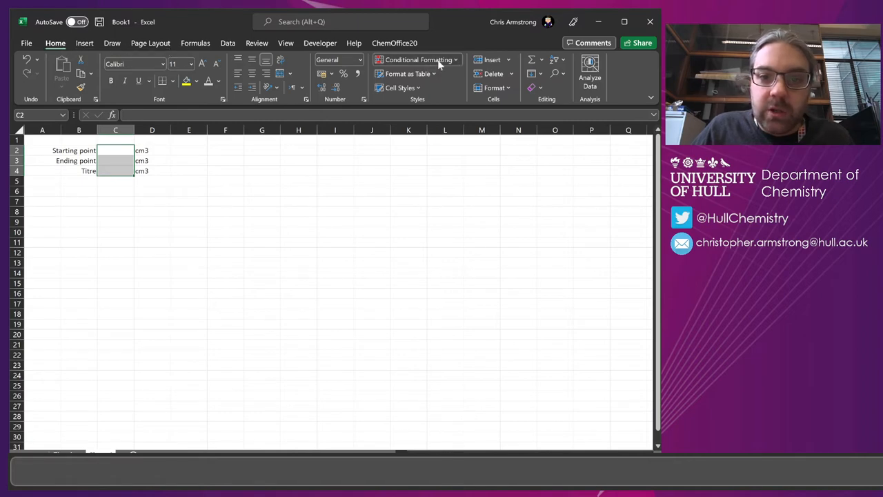
Shade value cells C2:C4 orange and hide gridlines and row/column headings.
{"action": "left_click", "coordinate": [397, 88]}
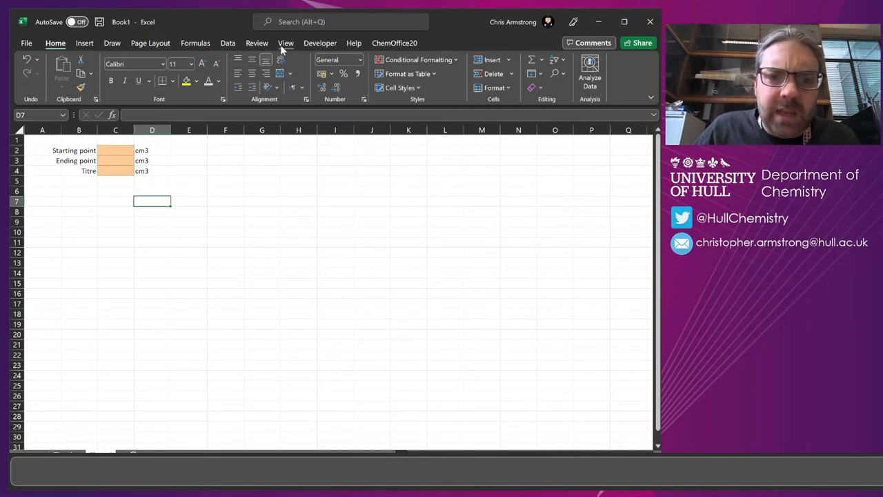
{"action": "left_click", "coordinate": [286, 42]}
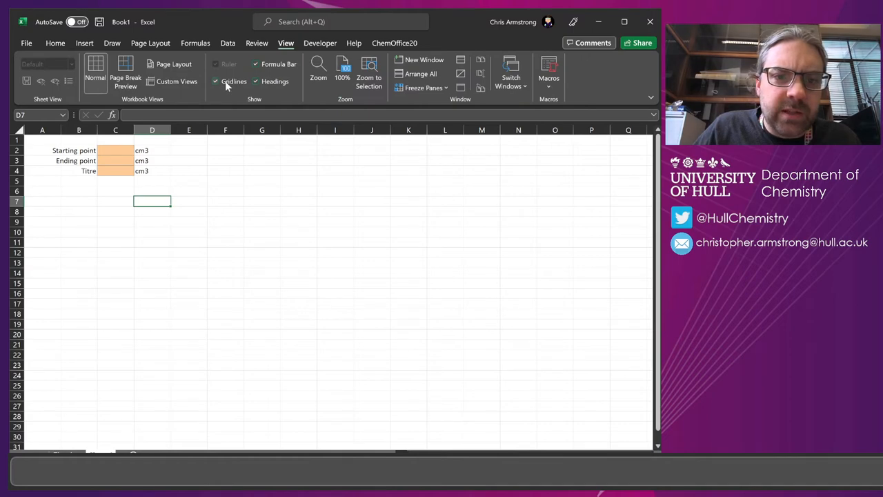
{"action": "left_click", "coordinate": [223, 80]}
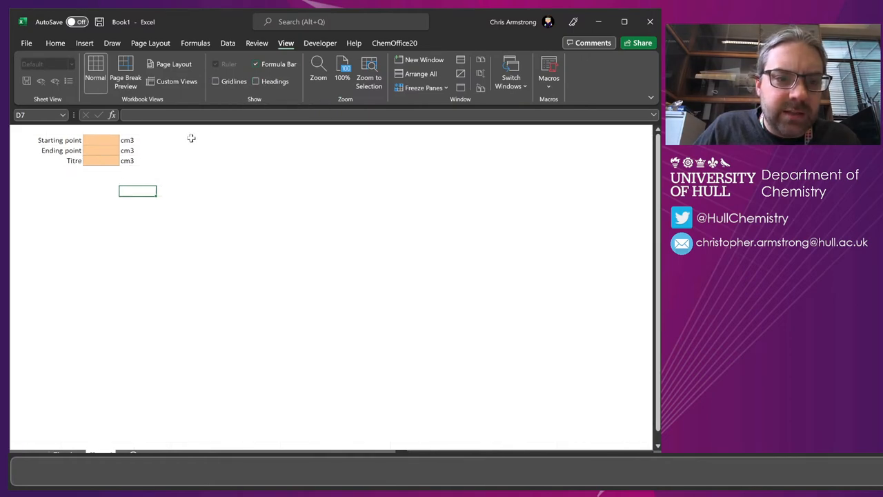
Reselect the three orange input cells for further formatting.
{"action": "left_click", "coordinate": [174, 139]}
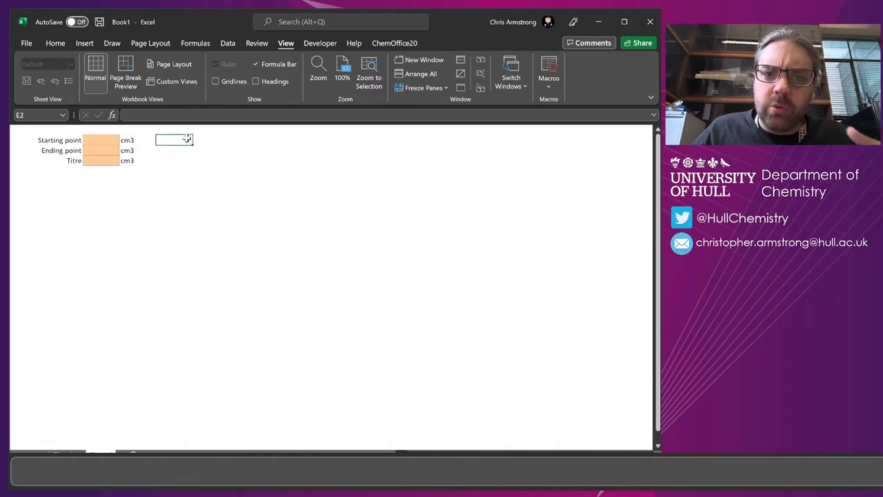
{"action": "left_click", "coordinate": [104, 140]}
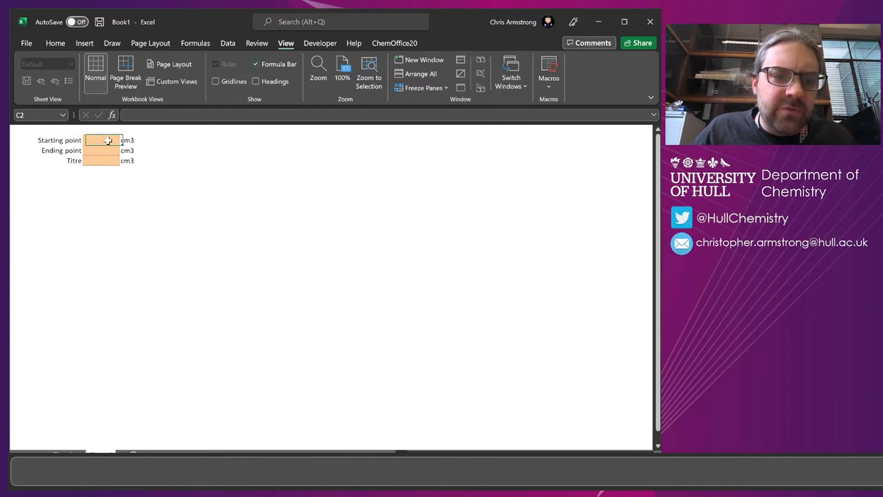
{"action": "left_click_drag", "start_coordinate": [102, 140], "coordinate": [102, 160]}
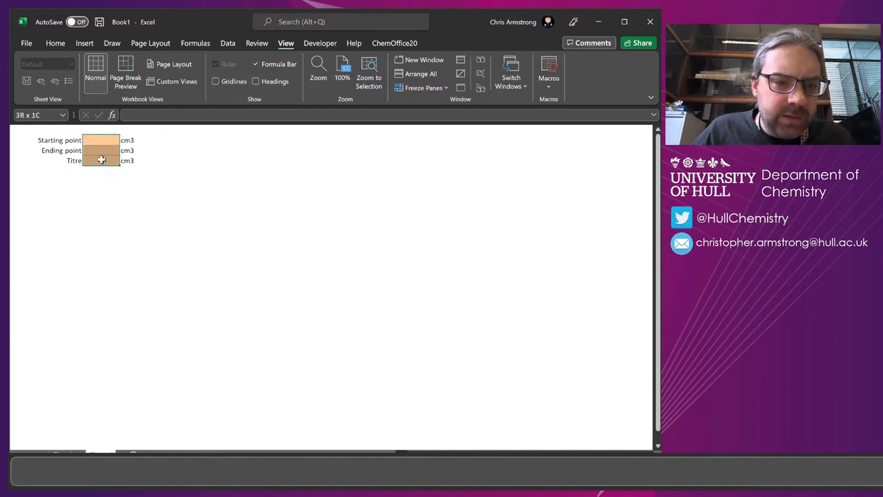
Untick Locked on the Protection tab of Format Cells for the orange input cells.
{"action": "right_click", "coordinate": [99, 141]}
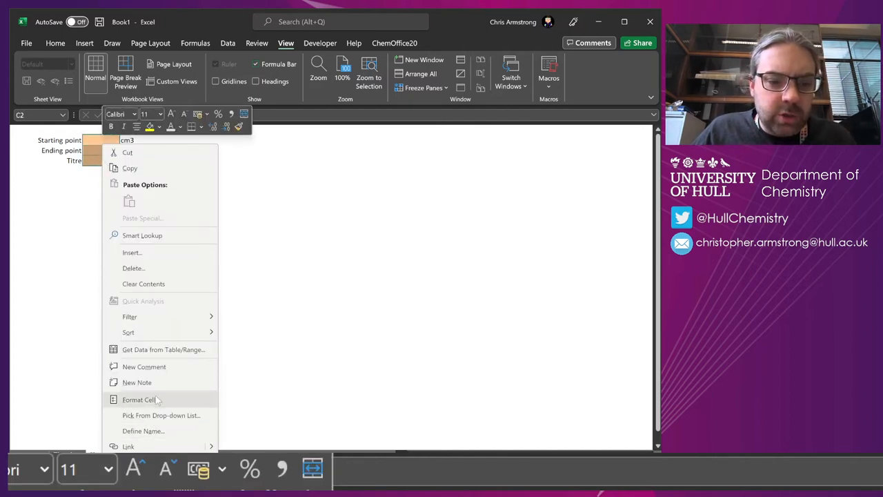
{"action": "left_click", "coordinate": [138, 400]}
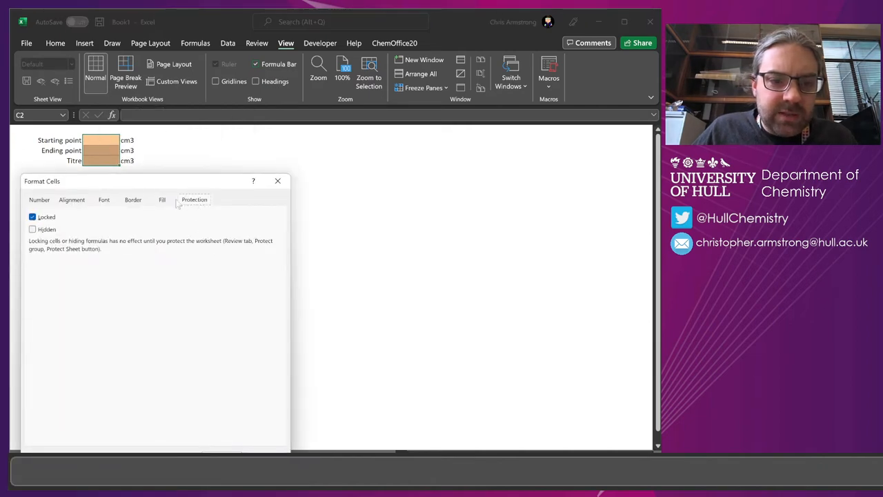
{"action": "left_click", "coordinate": [39, 198]}
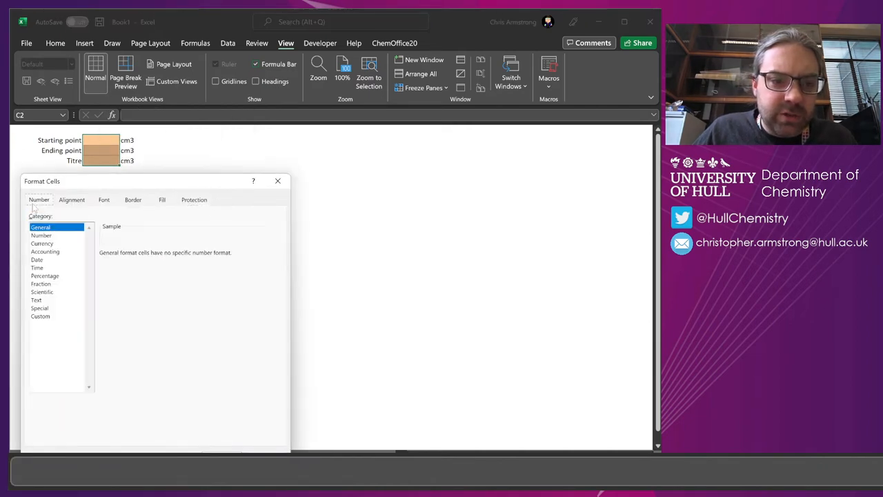
{"action": "left_click", "coordinate": [193, 199]}
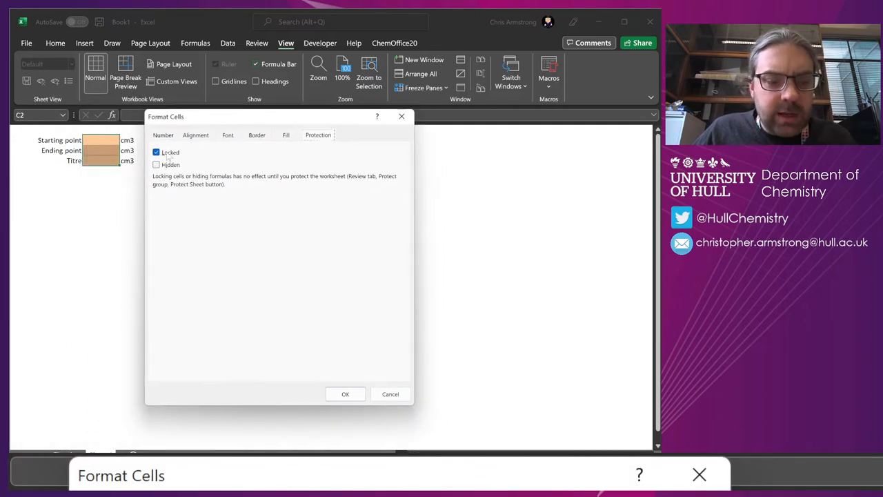
{"action": "left_click", "coordinate": [157, 152]}
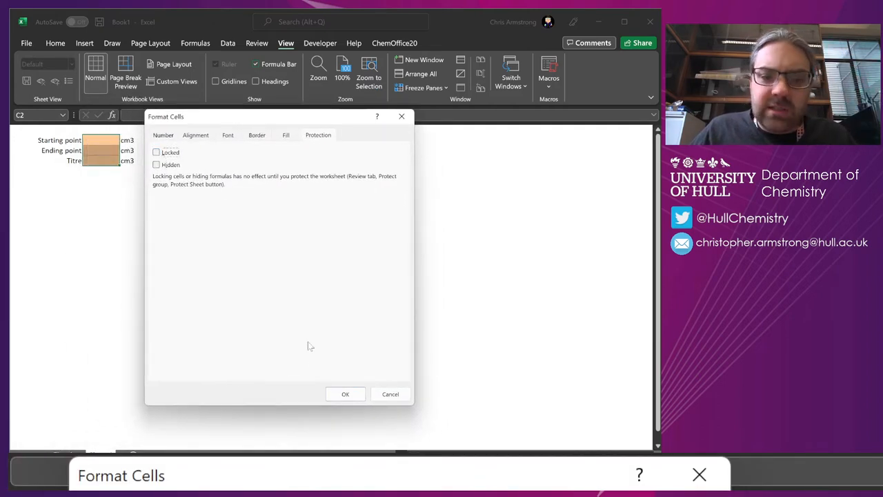
{"action": "mouse_move", "coordinate": [340, 412]}
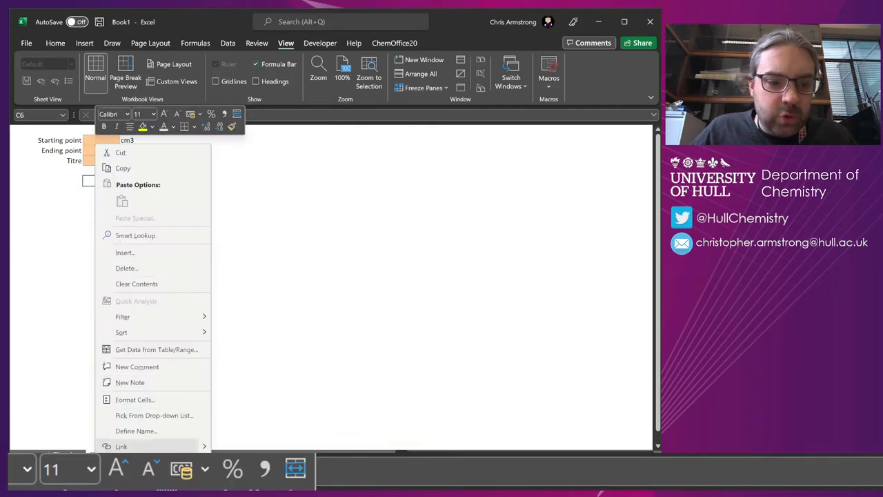
{"action": "left_click", "coordinate": [135, 400]}
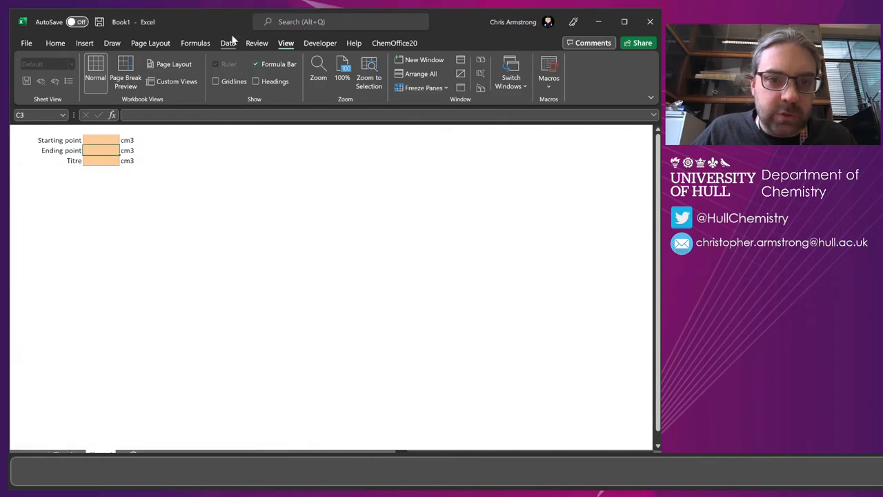
Protect the sheet with Select locked cells unticked and test-enter 5 in an orange cell.
{"action": "left_click", "coordinate": [444, 72]}
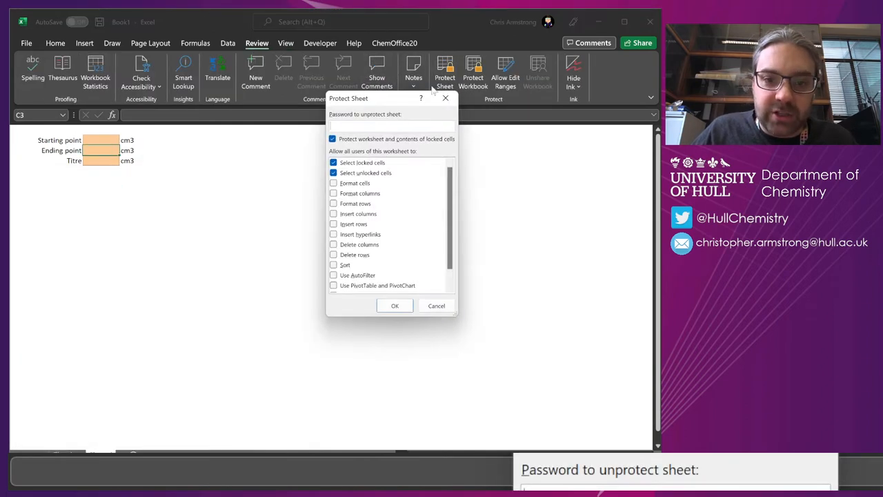
{"action": "left_click", "coordinate": [334, 163]}
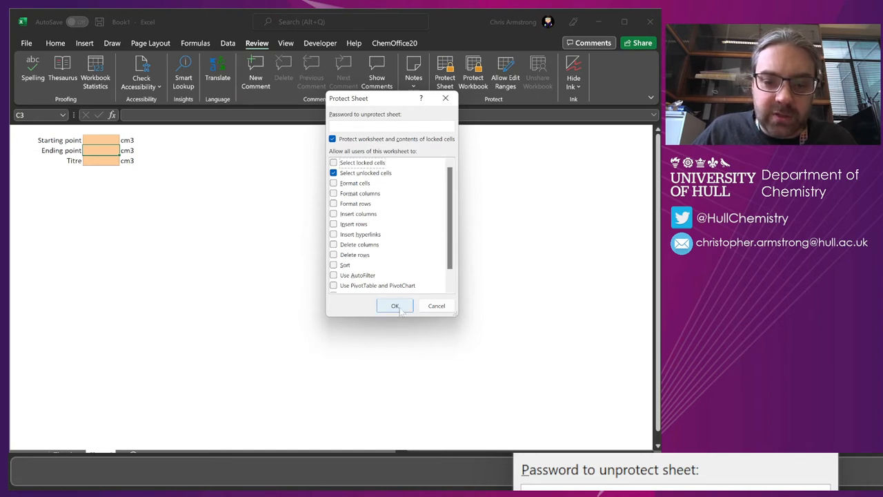
{"action": "left_click", "coordinate": [395, 307]}
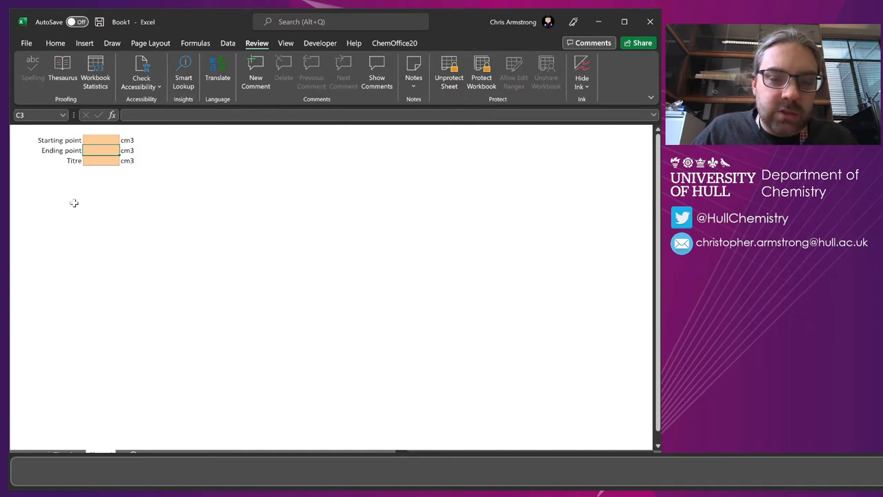
{"action": "mouse_move", "coordinate": [179, 179]}
{"action": "type", "text": "0"}
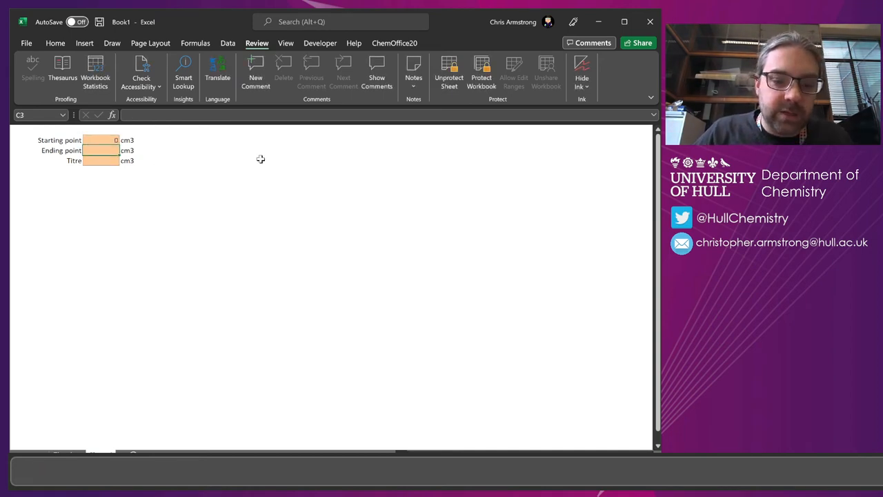
{"action": "type", "text": "5"}
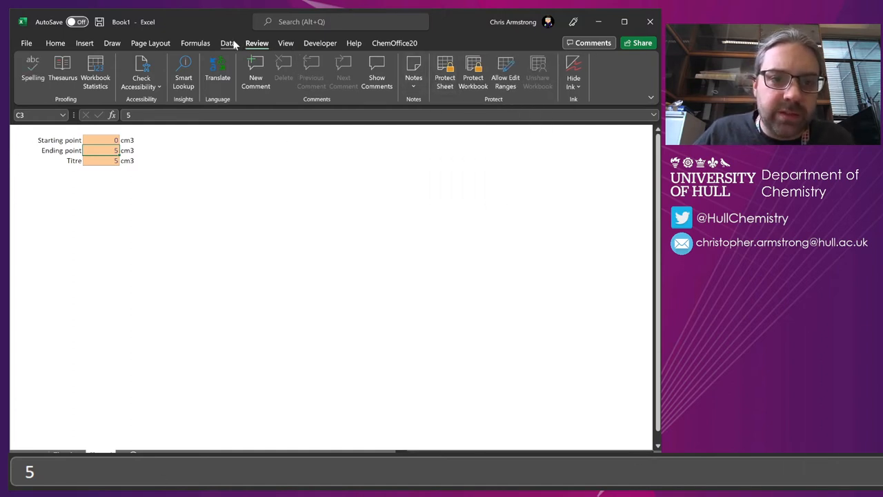
Show gridlines and headings again and enter test readings with the answer 22 in F4.
{"action": "left_click", "coordinate": [284, 43]}
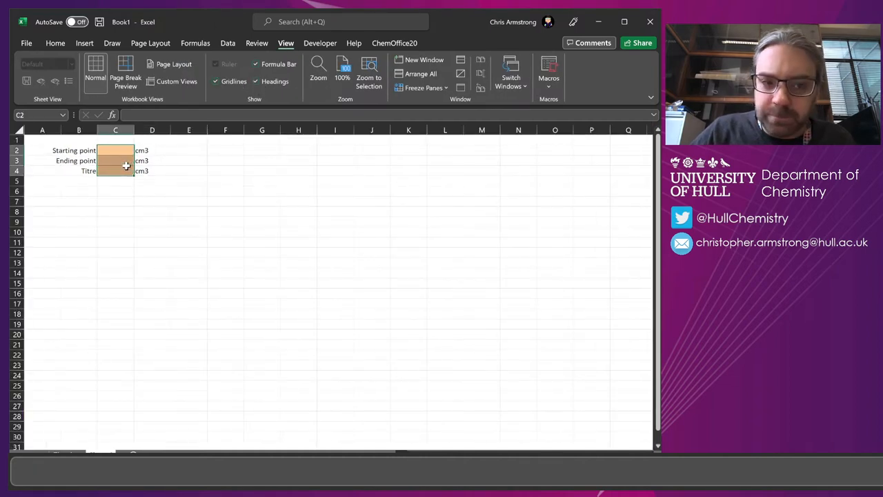
{"action": "left_click", "coordinate": [225, 181]}
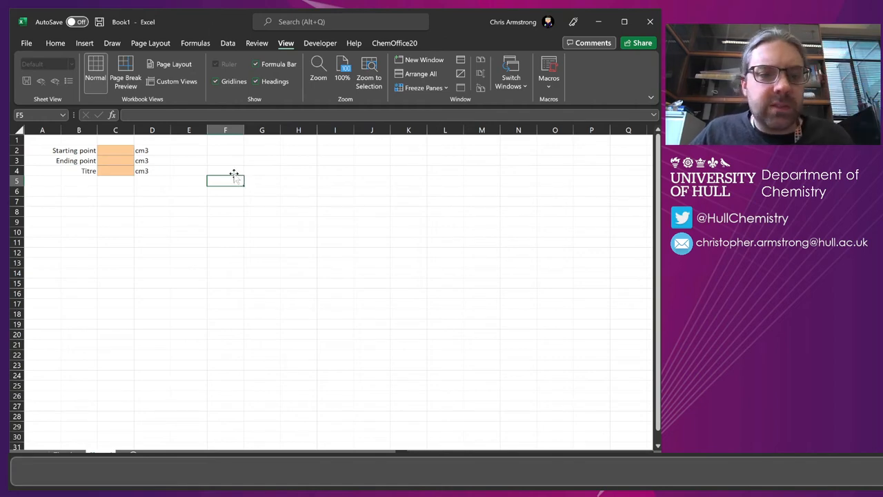
{"action": "left_click", "coordinate": [224, 171]}
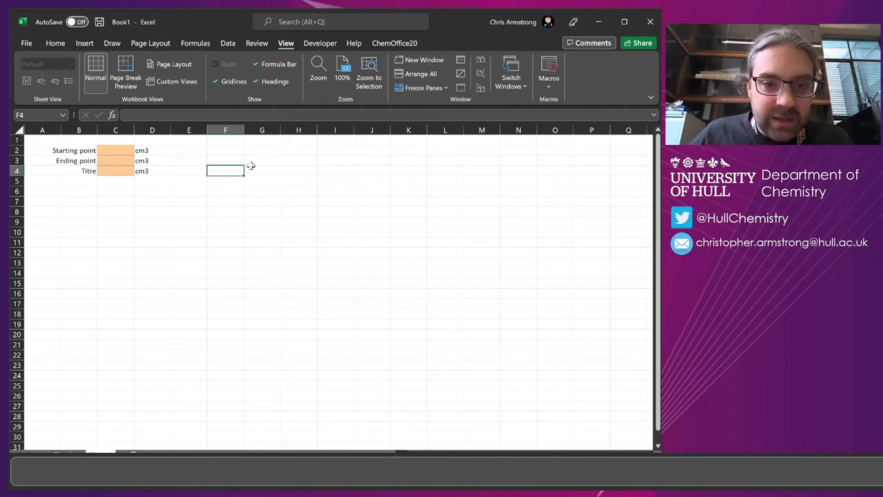
{"action": "mouse_move", "coordinate": [298, 169]}
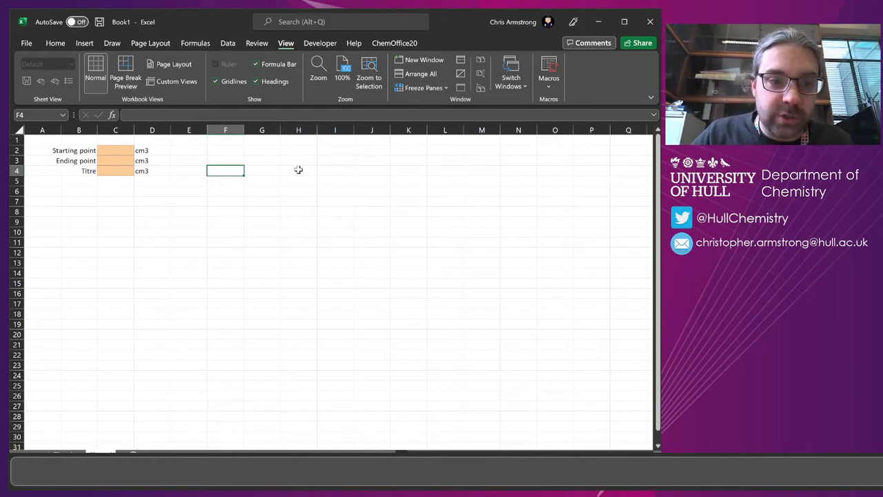
{"action": "type", "text": "2"}
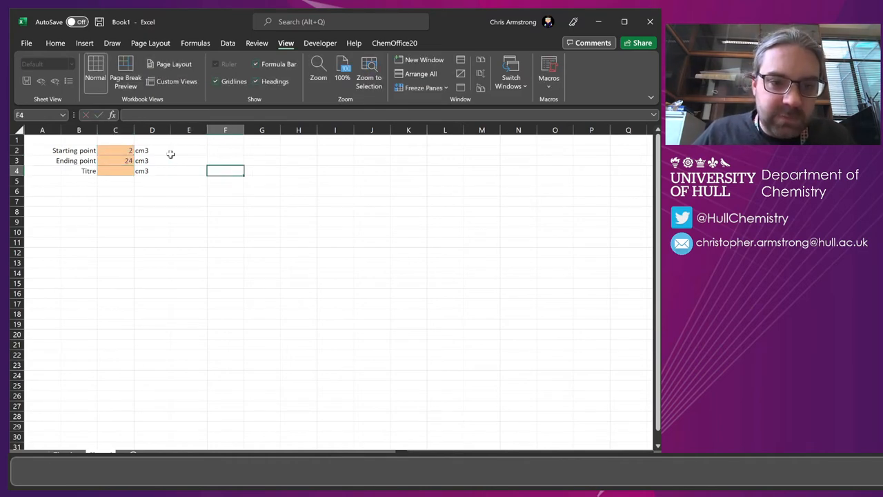
{"action": "mouse_move", "coordinate": [487, 204]}
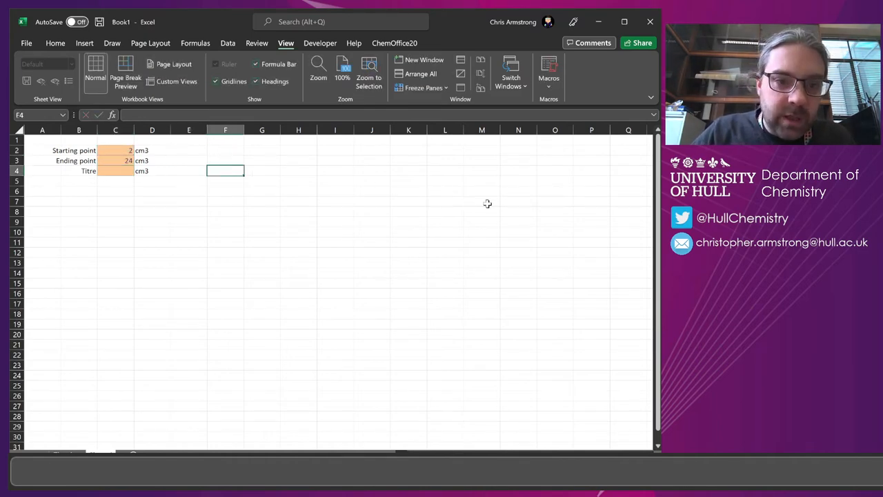
Add check =C4=F4 in C5, returning TRUE for readings 2, 24 and titre 22.
{"action": "left_click", "coordinate": [114, 160]}
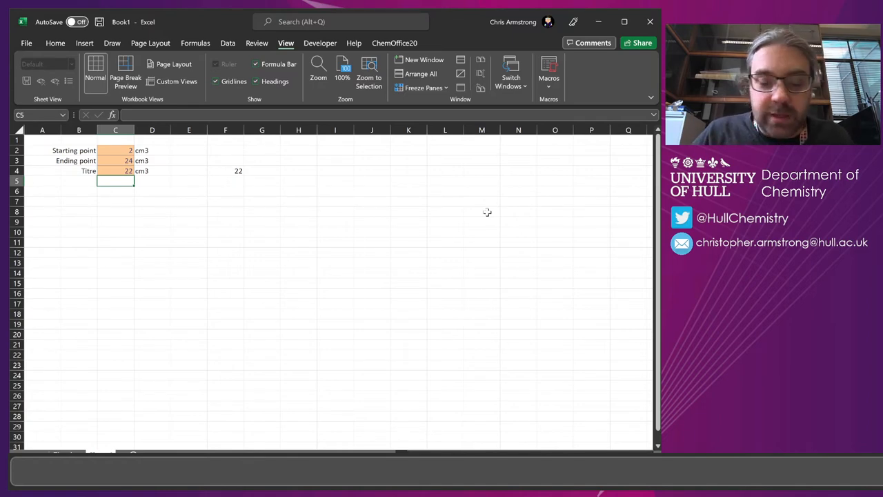
{"action": "type", "text": "=C4"}
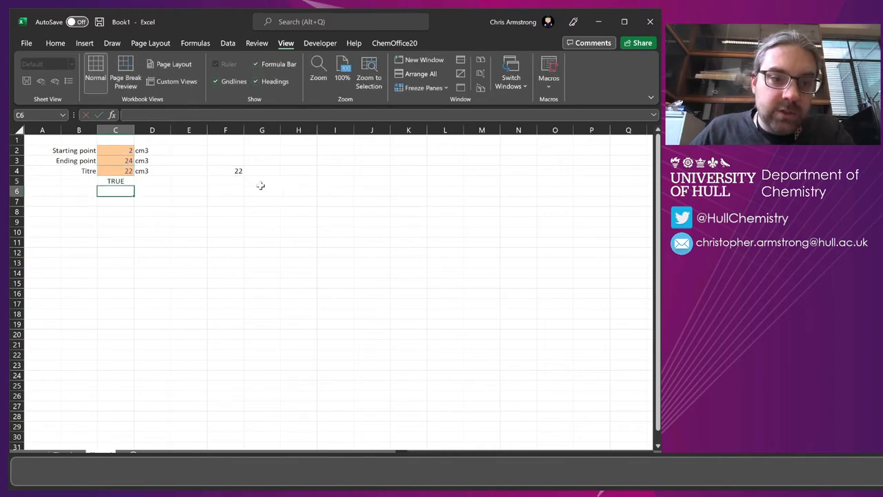
{"action": "left_click", "coordinate": [116, 181]}
{"action": "type", "text": "10"}
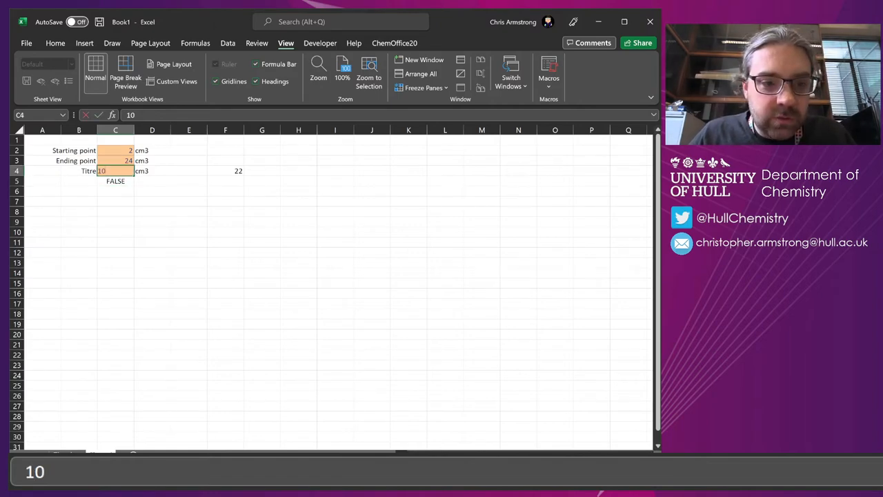
{"action": "type", "text": "24"}
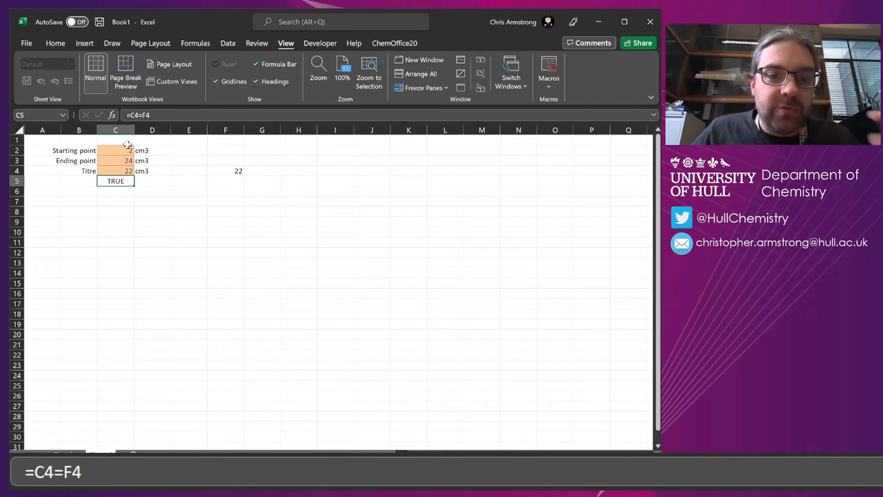
Change the C5 check to =IF(C4=F4,1,0) so a match shows 1 instead of TRUE.
{"action": "double_click", "coordinate": [116, 180]}
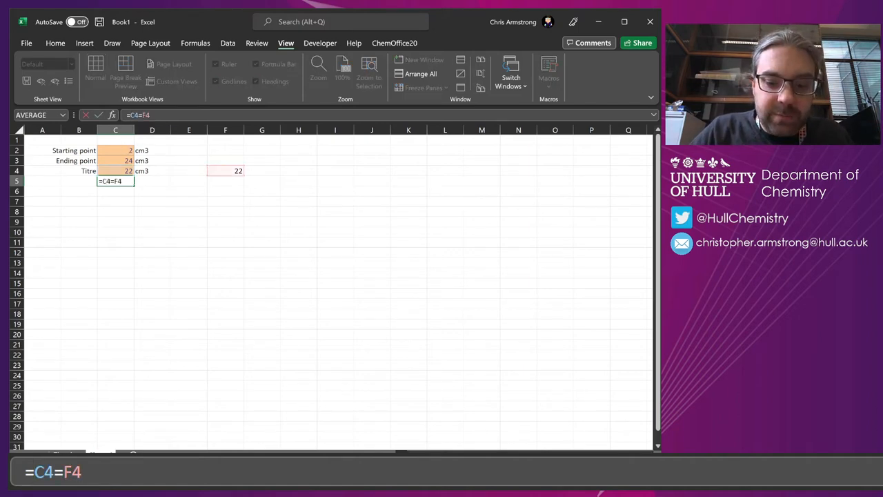
{"action": "type", "text": "IF("}
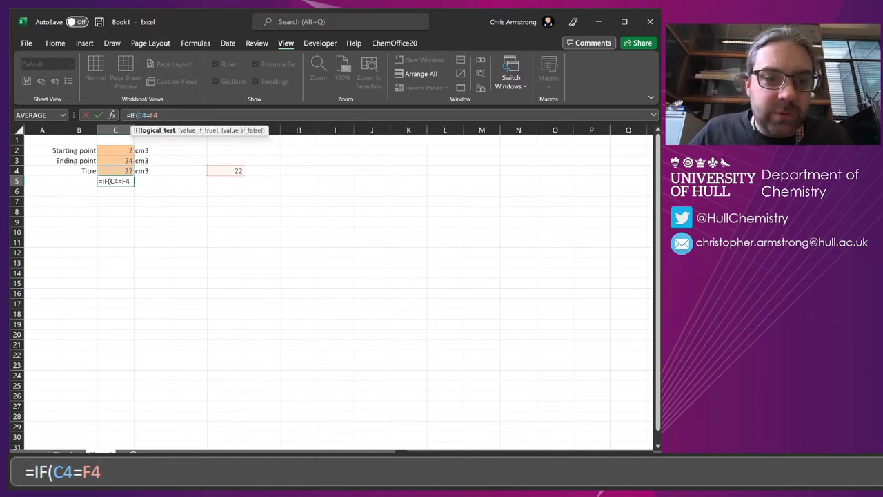
{"action": "type", "text": ","}
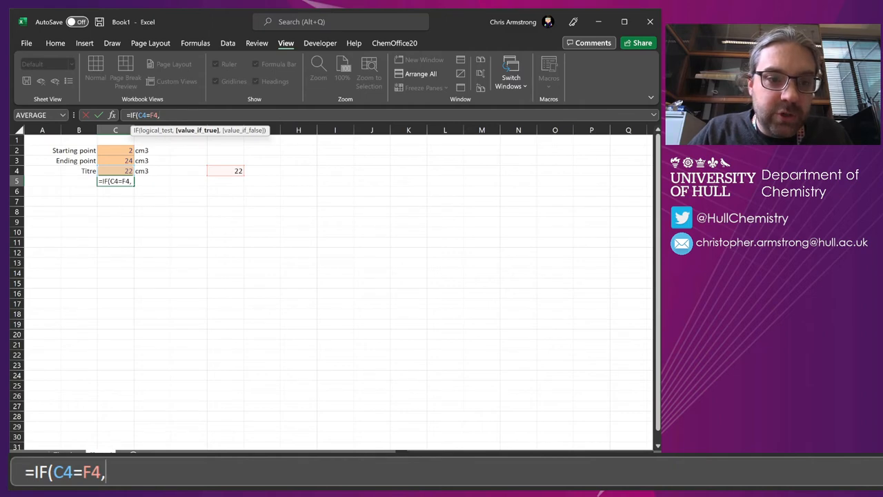
{"action": "type", "text": "1,0)"}
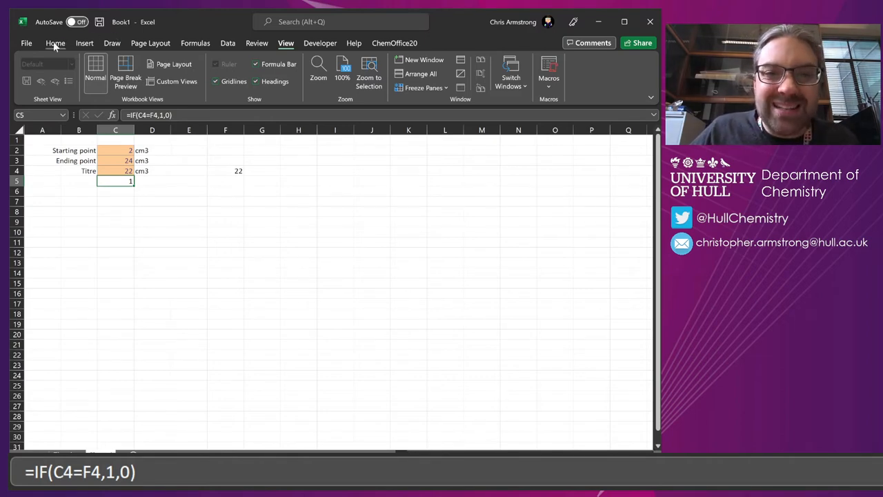
{"action": "left_click", "coordinate": [55, 43]}
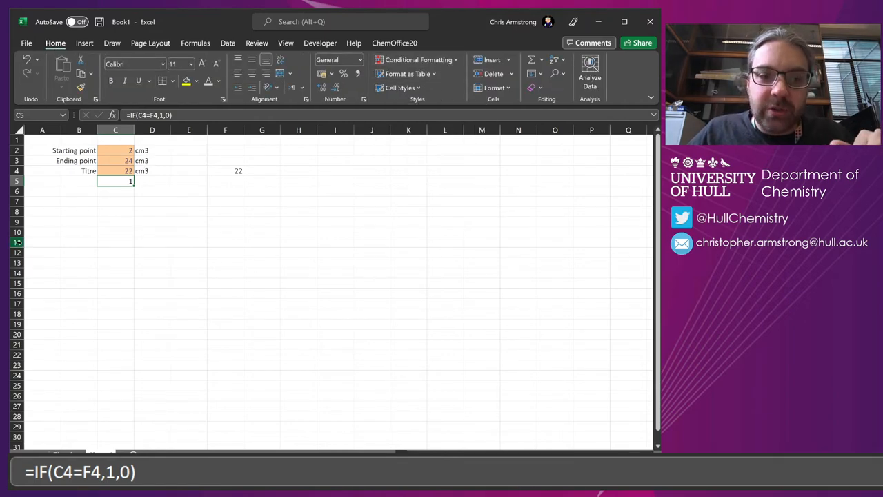
{"action": "mouse_move", "coordinate": [116, 191]}
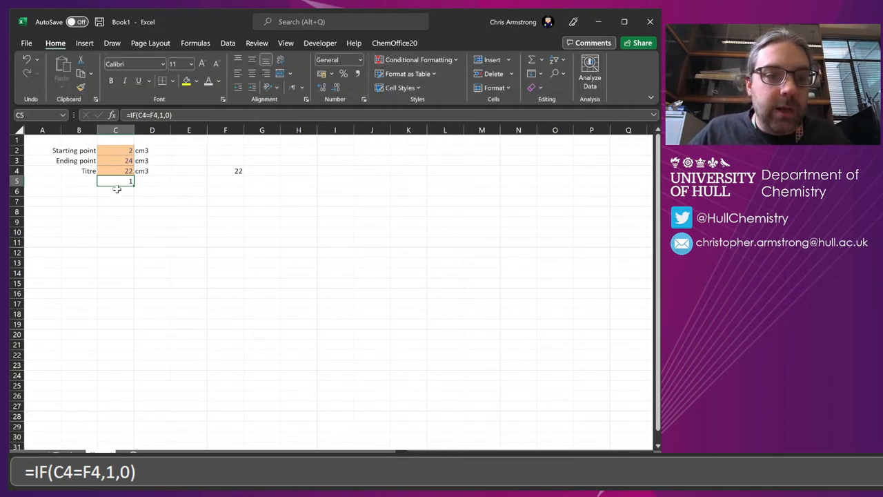
{"action": "mouse_move", "coordinate": [170, 191]}
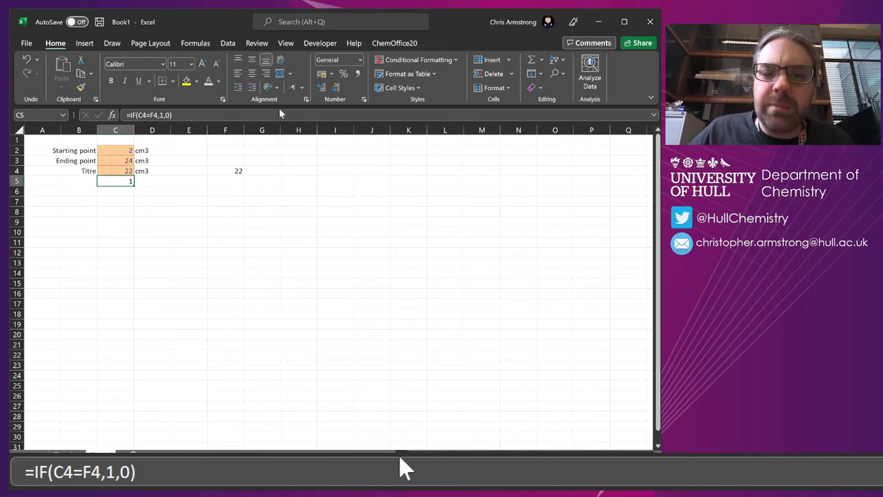
{"action": "mouse_move", "coordinate": [415, 59]}
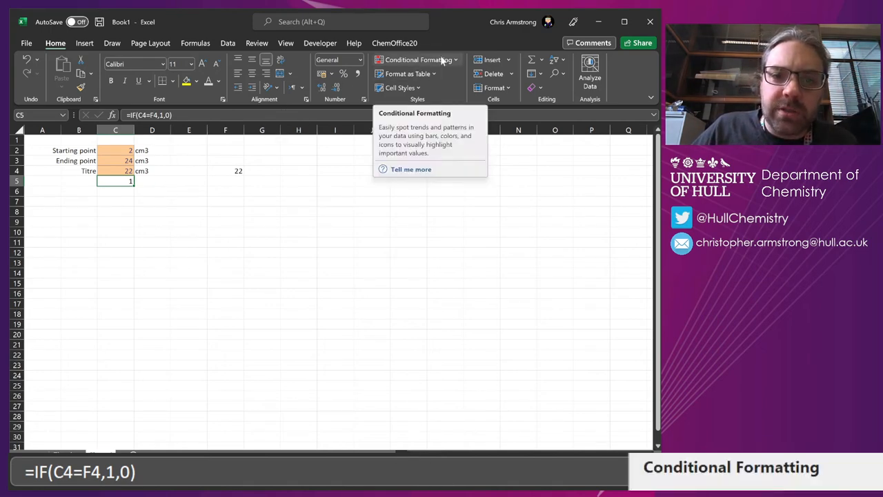
Start a new conditional formatting rule using the tick, exclamation and cross icon set.
{"action": "left_click", "coordinate": [415, 60]}
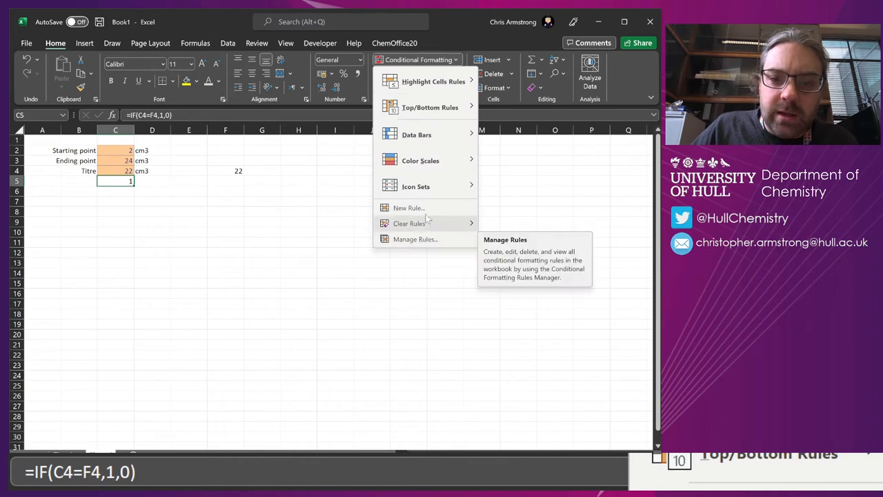
{"action": "left_click", "coordinate": [408, 207]}
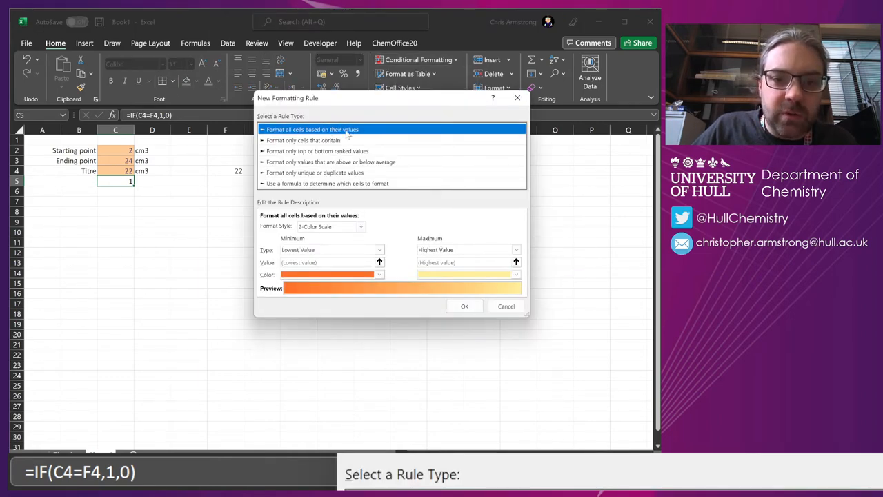
{"action": "left_click", "coordinate": [361, 227]}
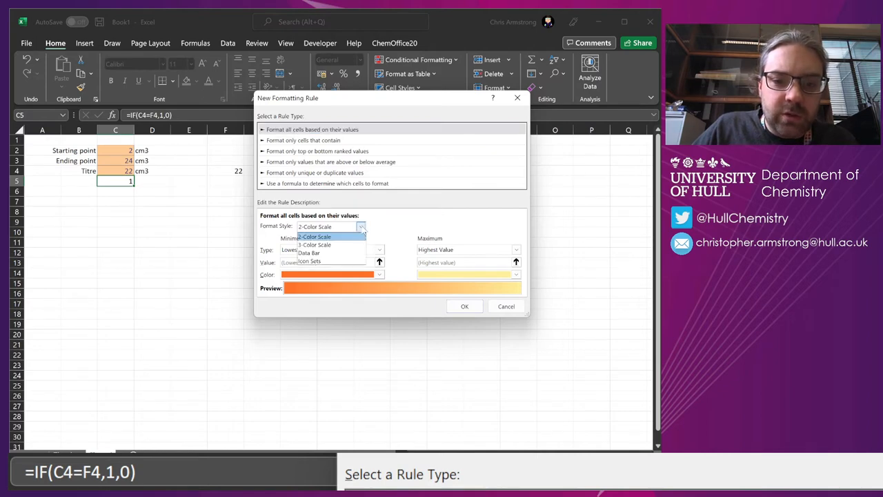
{"action": "mouse_move", "coordinate": [320, 260]}
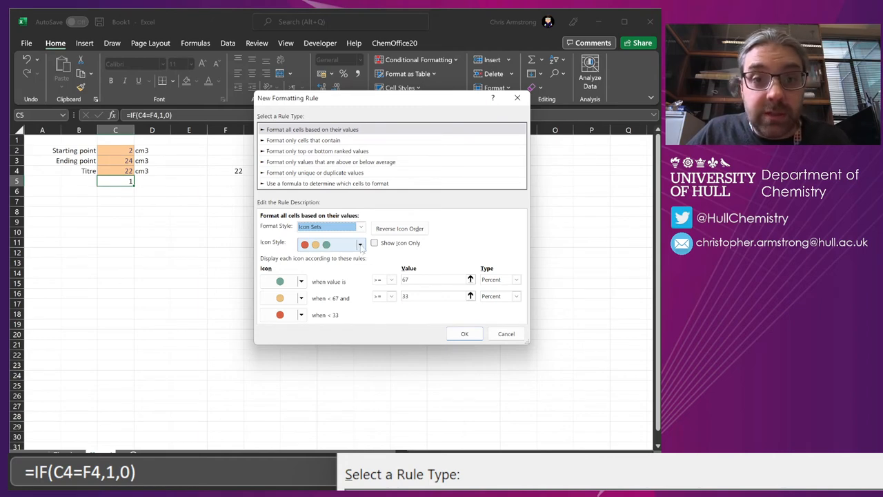
{"action": "left_click", "coordinate": [360, 244]}
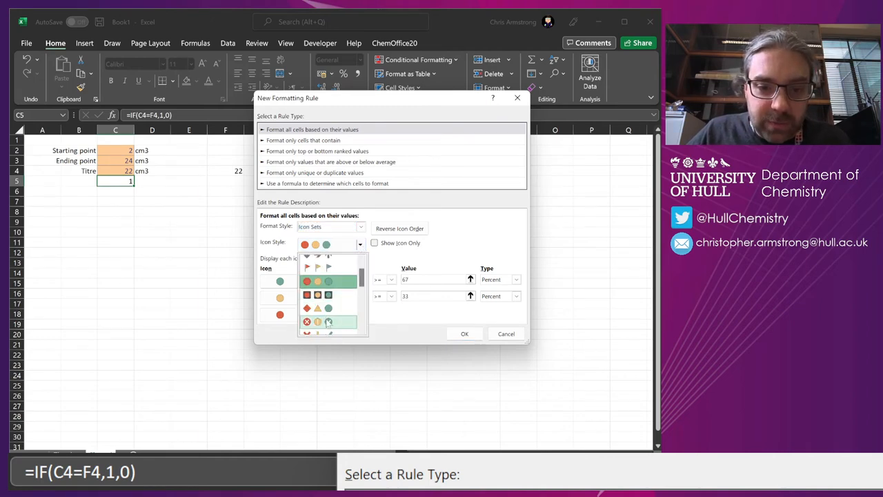
{"action": "left_click", "coordinate": [327, 321]}
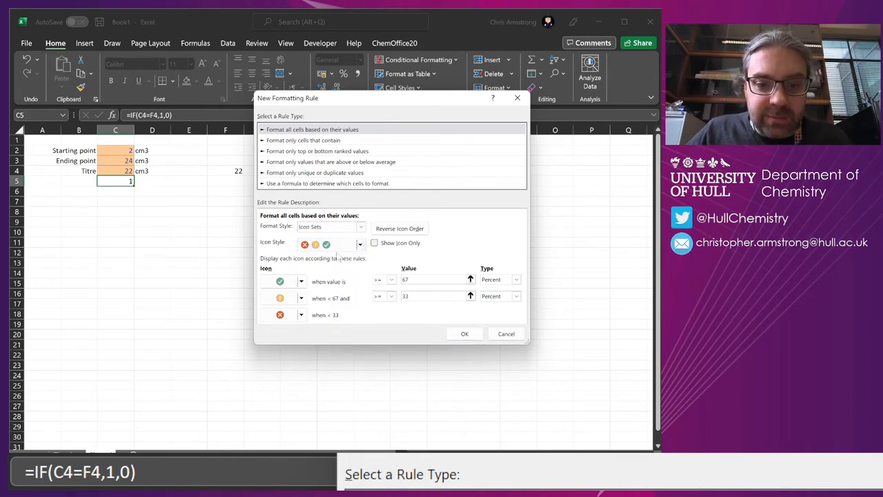
{"action": "mouse_move", "coordinate": [471, 295]}
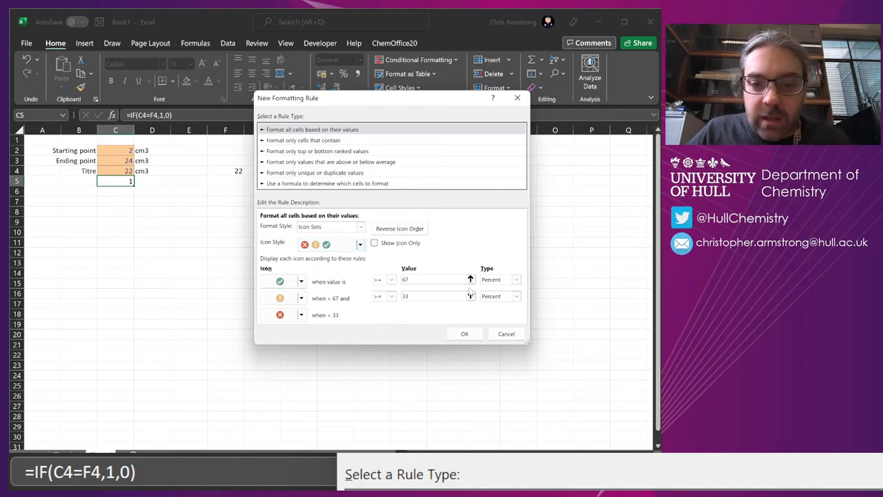
Set Number thresholds >=1 for tick and >=0 for cross and apply the rule to C5.
{"action": "left_click", "coordinate": [516, 278]}
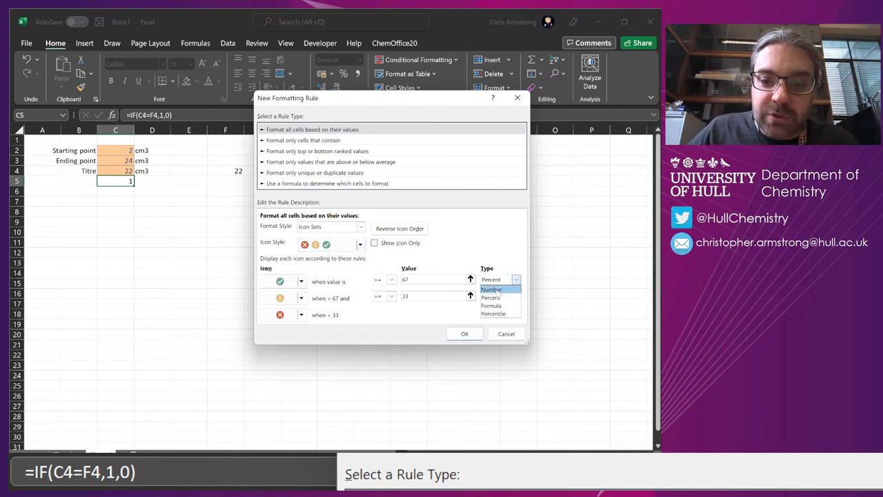
{"action": "left_click", "coordinate": [491, 290]}
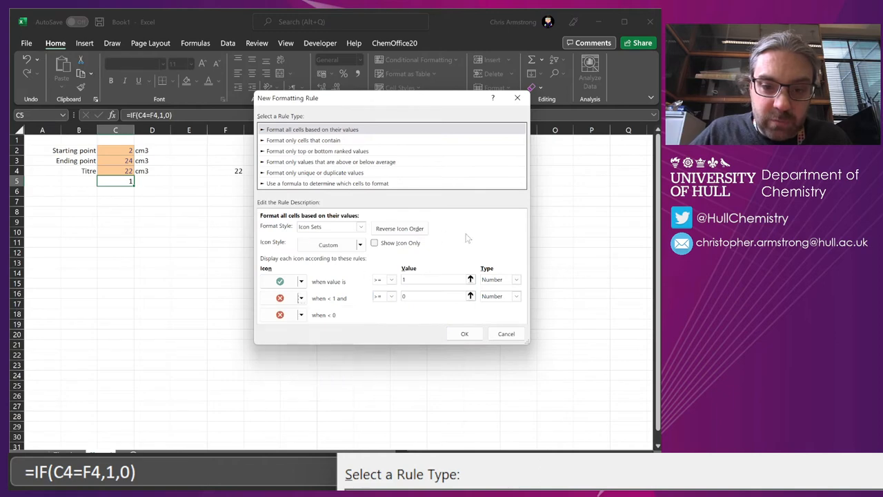
{"action": "mouse_move", "coordinate": [386, 316]}
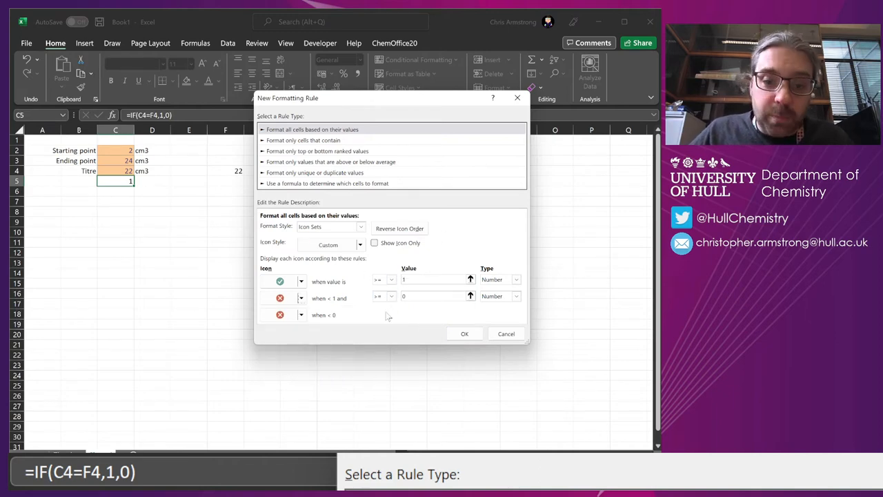
{"action": "mouse_move", "coordinate": [337, 323]}
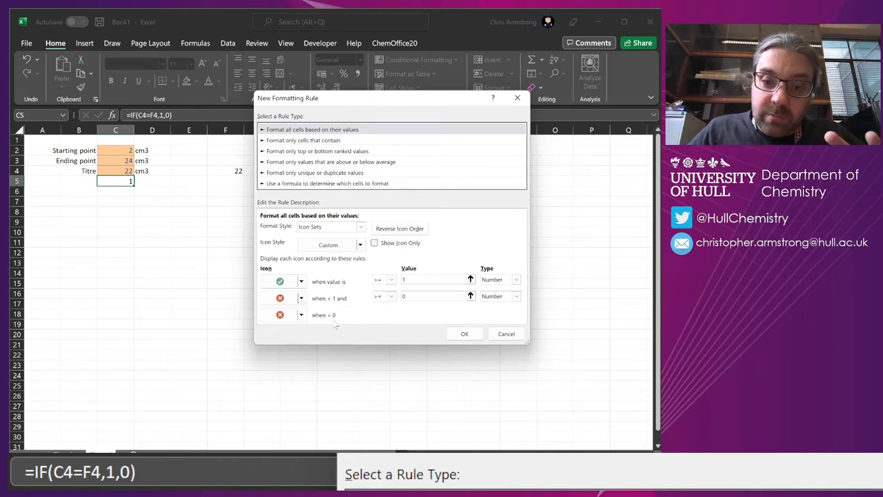
{"action": "mouse_move", "coordinate": [463, 332]}
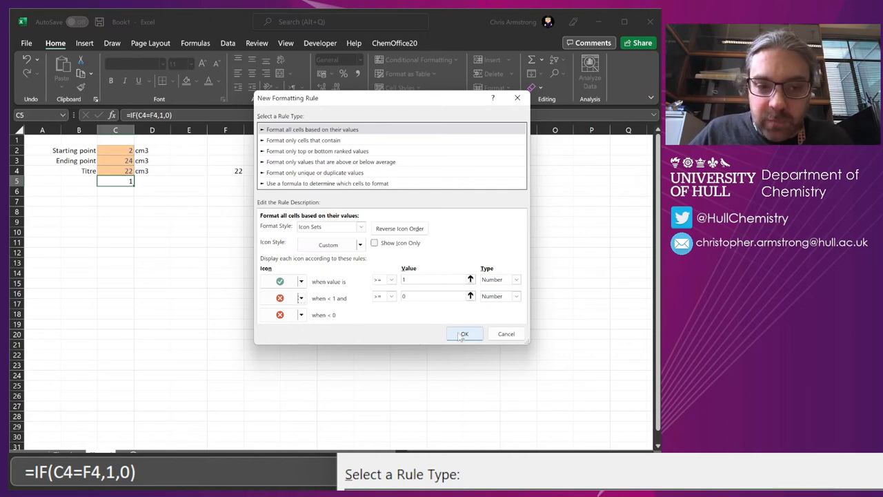
{"action": "left_click", "coordinate": [464, 334]}
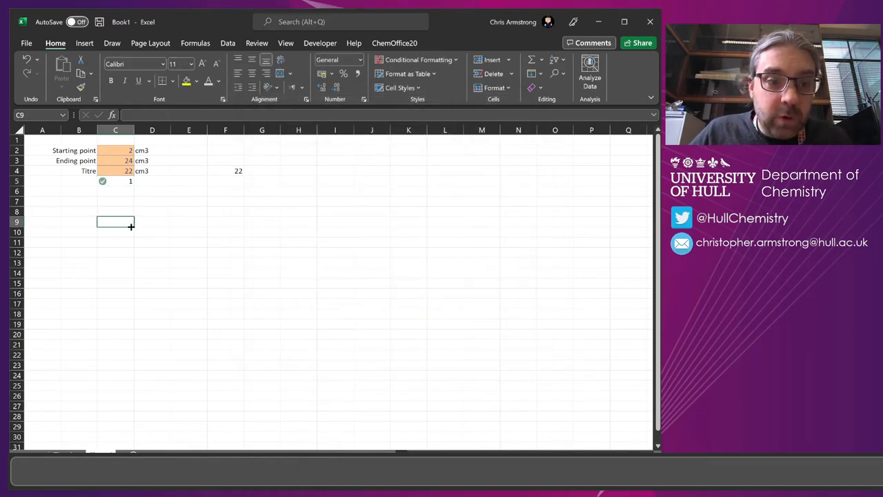
{"action": "mouse_move", "coordinate": [124, 207]}
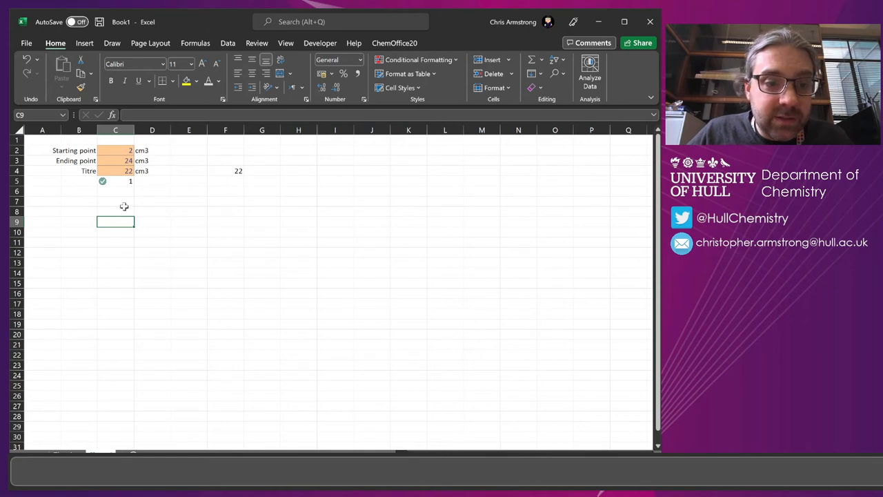
Enter a titre of 5 in C4 so the check cell C5 shows 0 with a red cross.
{"action": "left_click", "coordinate": [116, 171]}
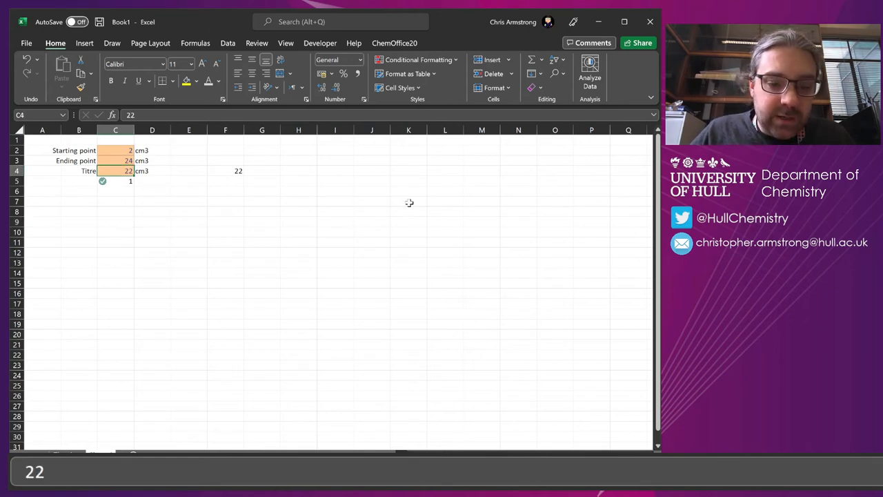
{"action": "type", "text": "5"}
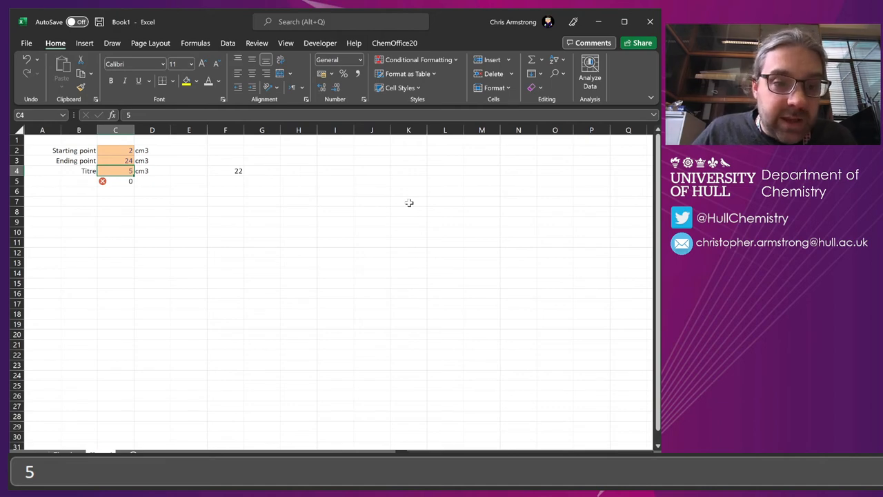
{"action": "left_click", "coordinate": [116, 181]}
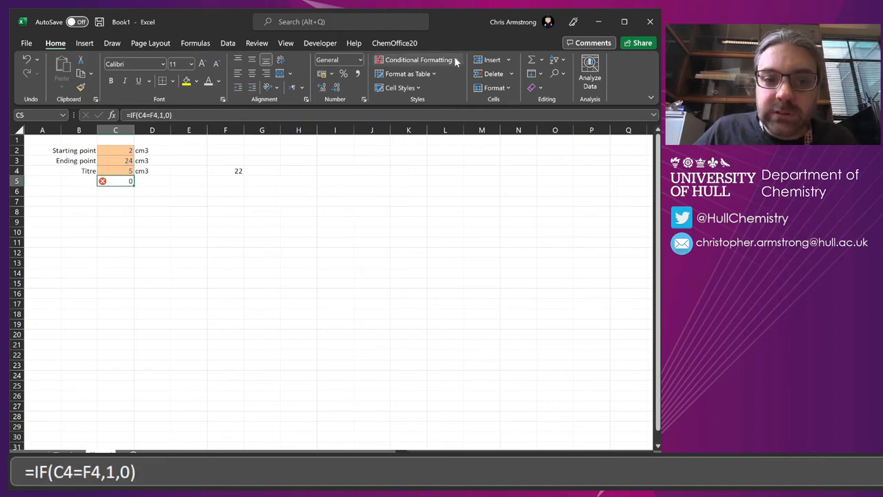
Edit the icon-set rule to Show Icon Only so the check cell's 0 is hidden behind the cross.
{"action": "left_click", "coordinate": [415, 59]}
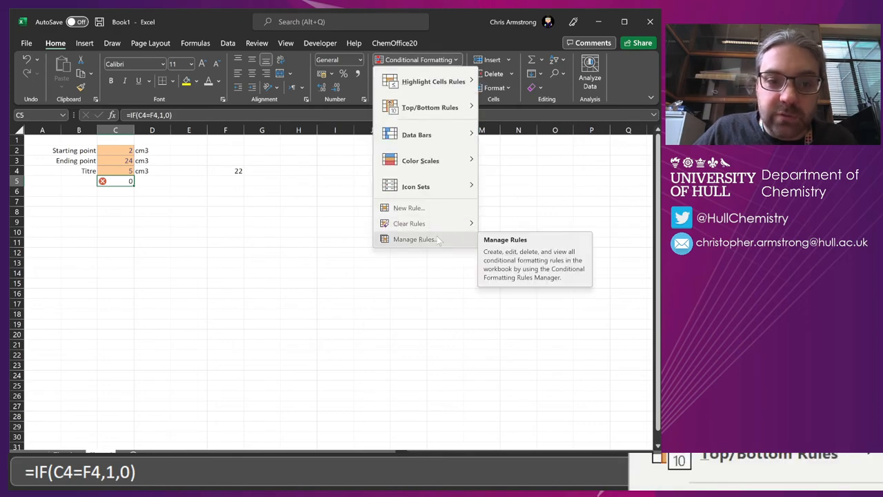
{"action": "left_click", "coordinate": [414, 239]}
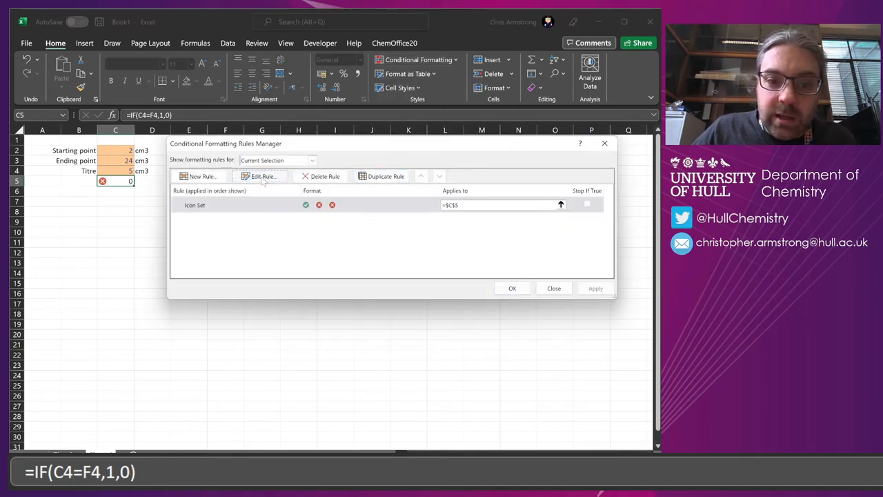
{"action": "left_click", "coordinate": [261, 176]}
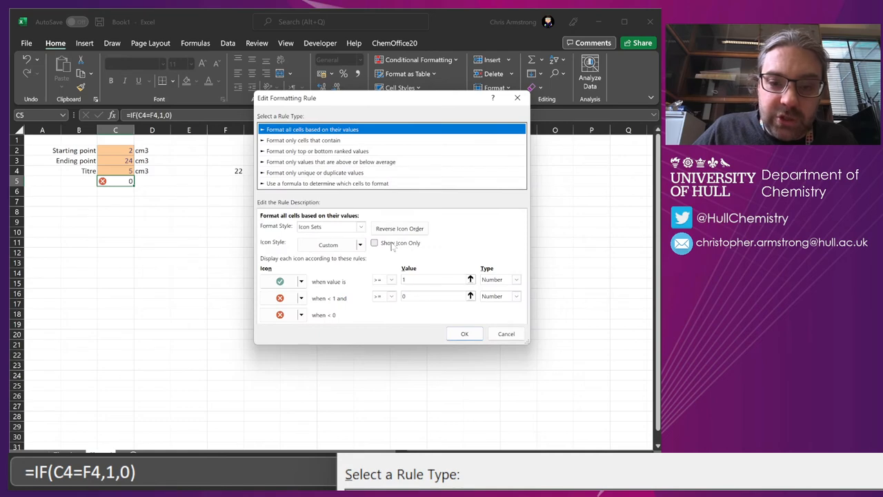
{"action": "left_click", "coordinate": [374, 243]}
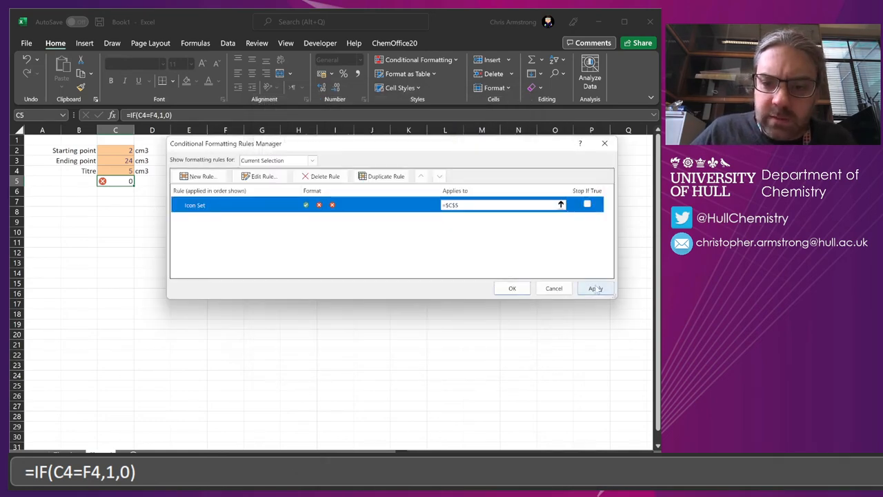
{"action": "left_click", "coordinate": [513, 288]}
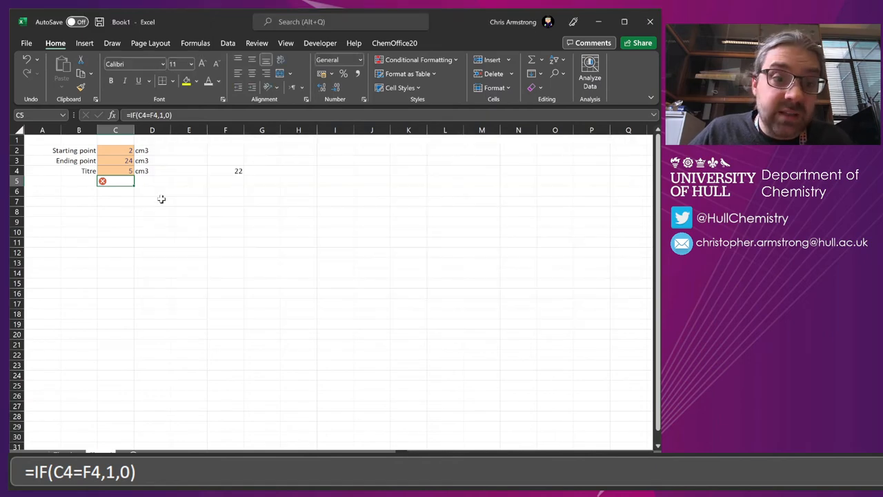
{"action": "left_click", "coordinate": [114, 201]}
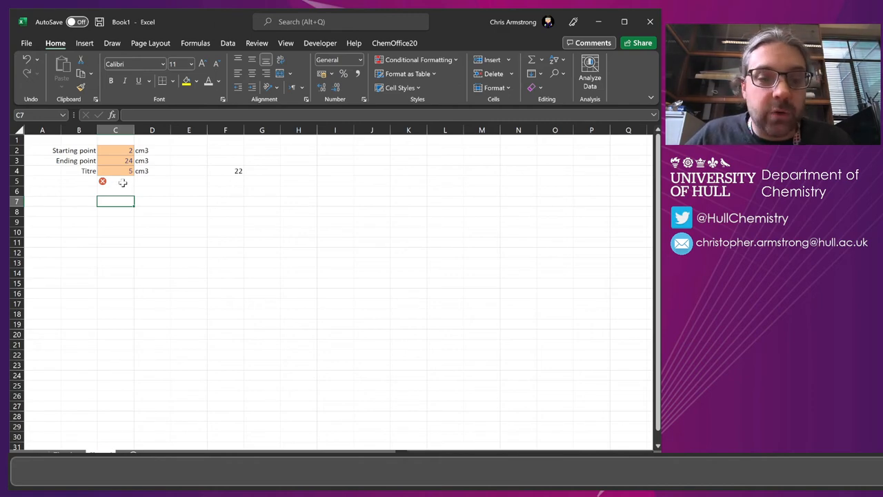
Clear the entry cells C2:C4 and inspect the =C3-C2 answer formula in F4.
{"action": "left_click", "coordinate": [116, 181]}
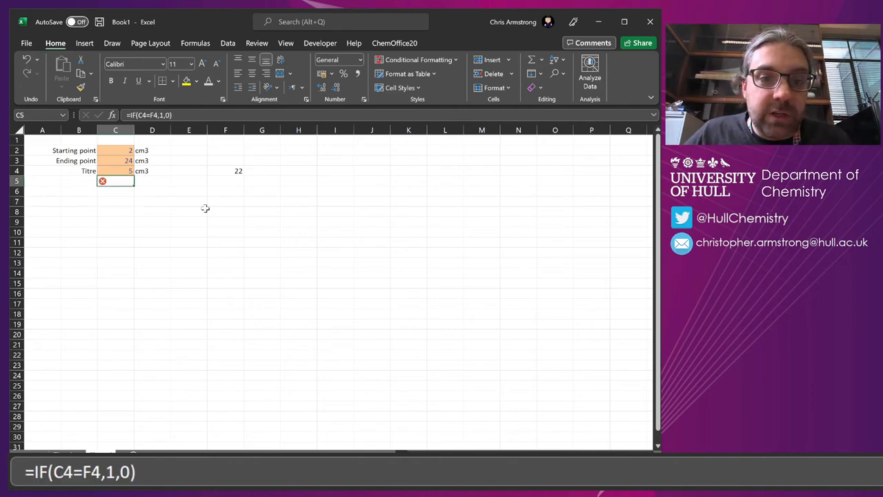
{"action": "mouse_move", "coordinate": [256, 75]}
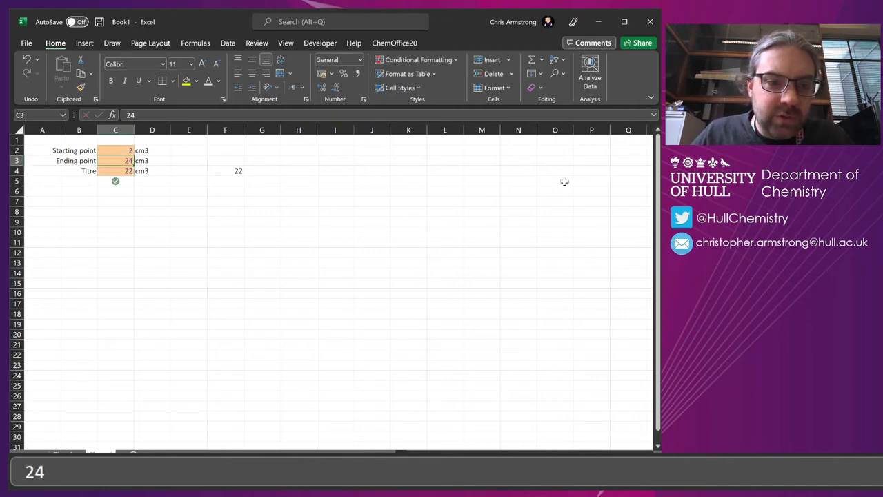
{"action": "left_click", "coordinate": [116, 171]}
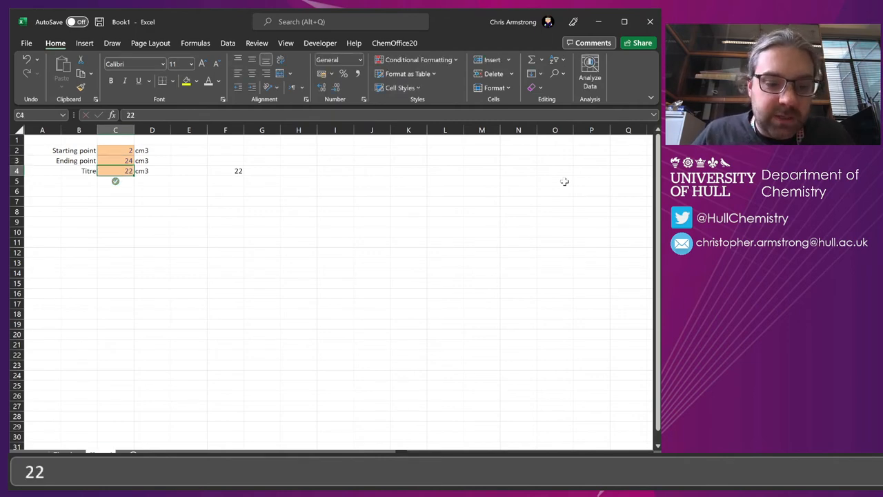
{"action": "type", "text": "23"}
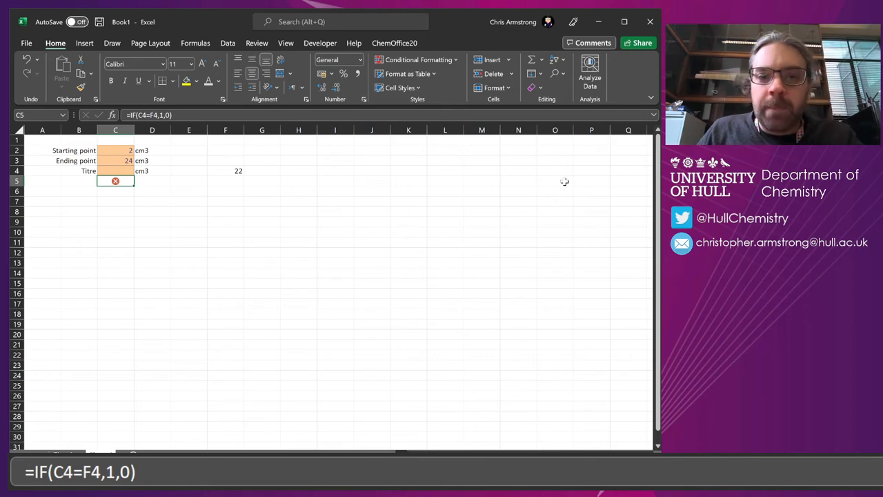
{"action": "left_click", "coordinate": [116, 160]}
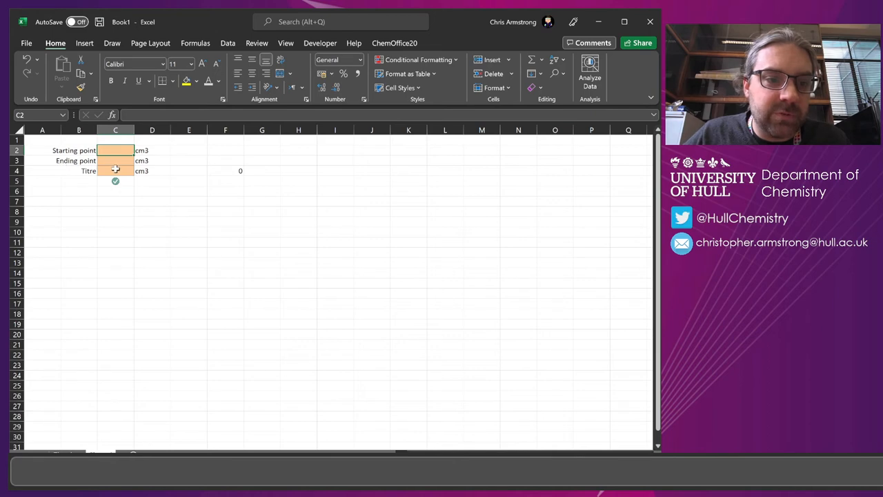
{"action": "left_click", "coordinate": [224, 171]}
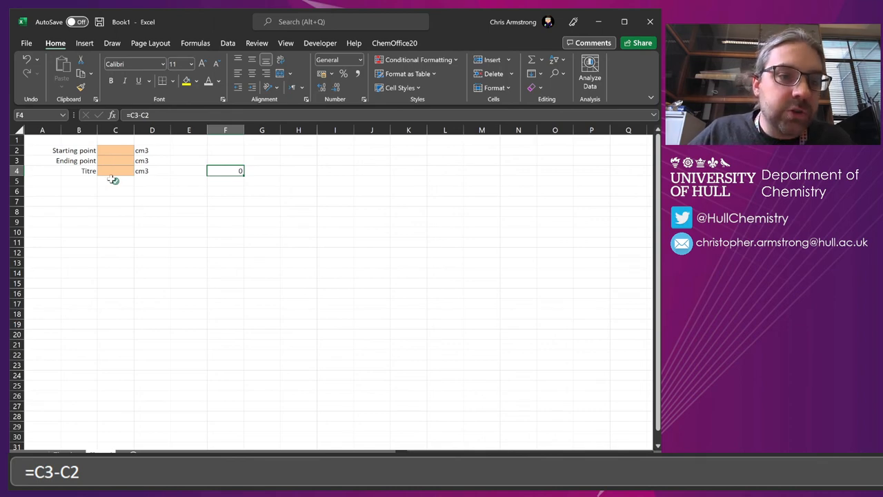
Rewrite C5 as =IF(ISBLANK(C4),"",IF(C4=F4,1,0)) so it stays blank when the titre is empty.
{"action": "left_click", "coordinate": [115, 181]}
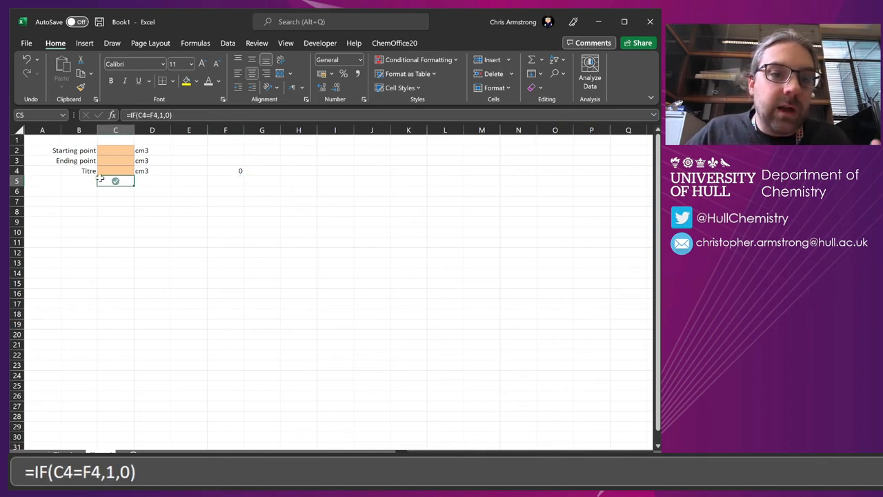
{"action": "double_click", "coordinate": [116, 181]}
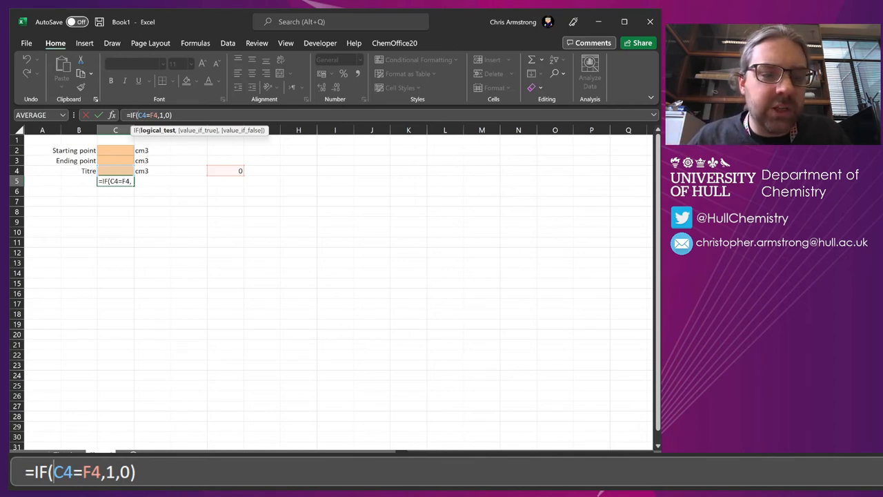
{"action": "key", "text": "Enter"}
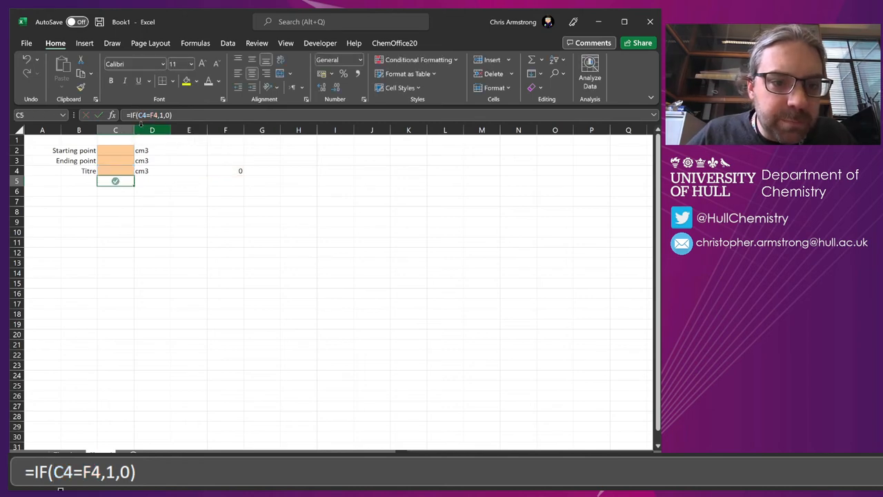
{"action": "double_click", "coordinate": [116, 180]}
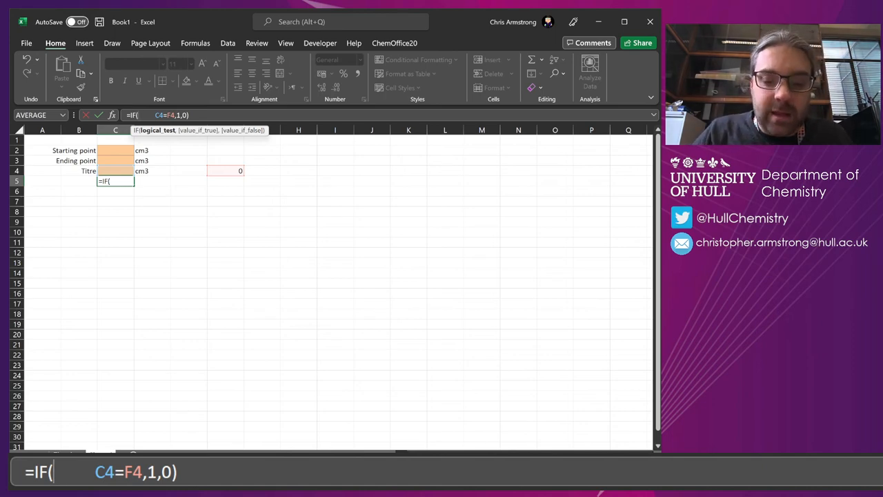
{"action": "type", "text": "ISBLANK("}
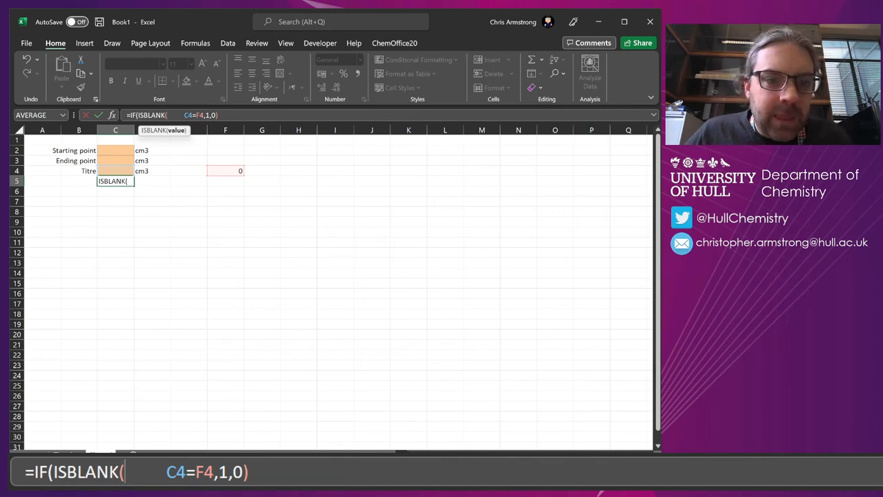
{"action": "mouse_move", "coordinate": [111, 171]}
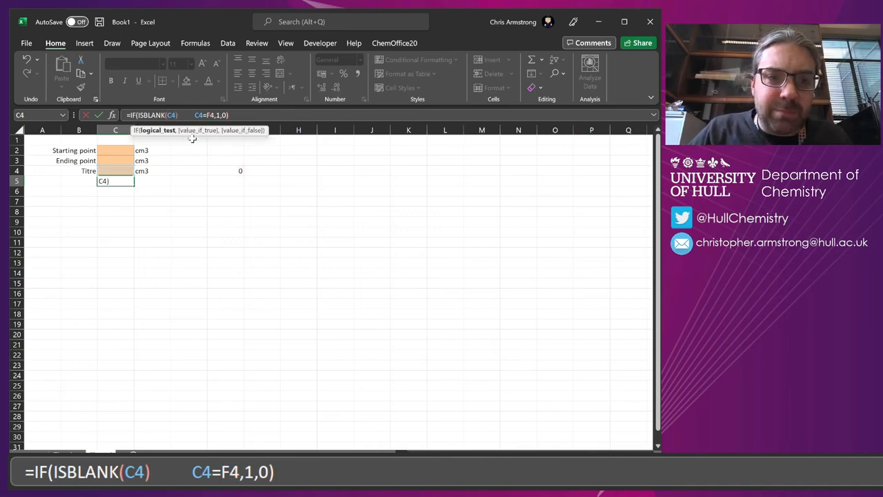
{"action": "type", "text": ","}
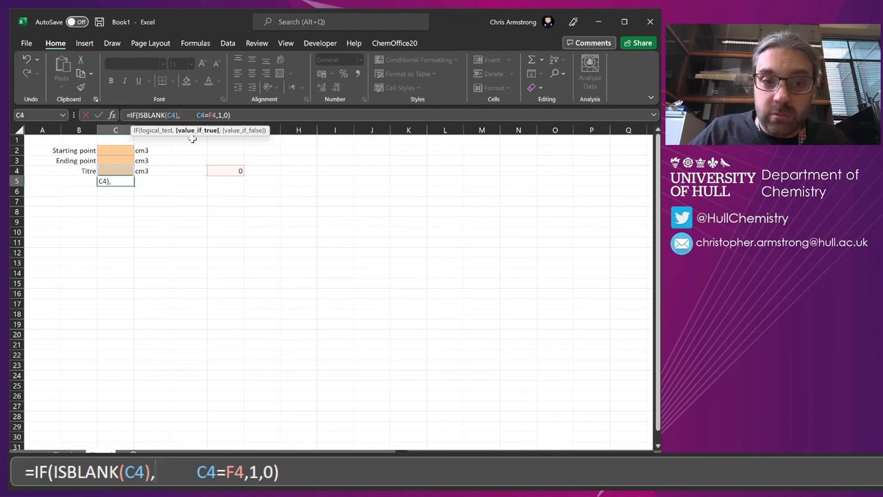
{"action": "type", "text": "0"}
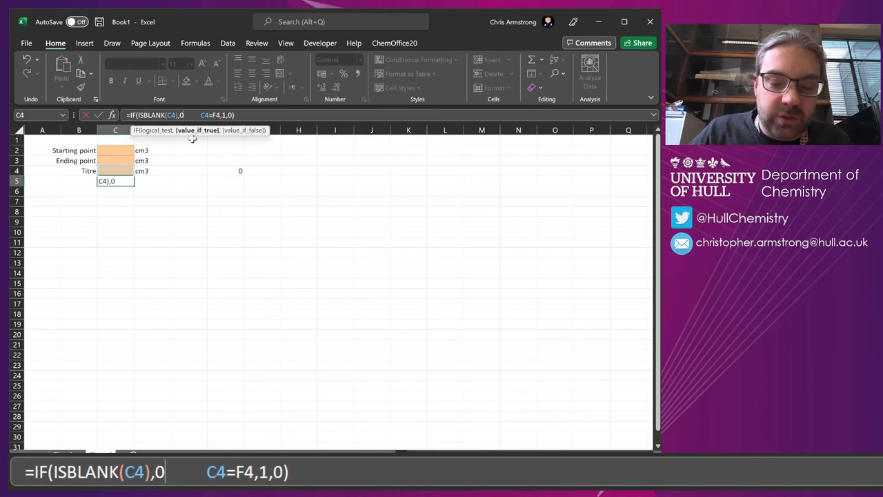
{"action": "type", "text": "\"\","}
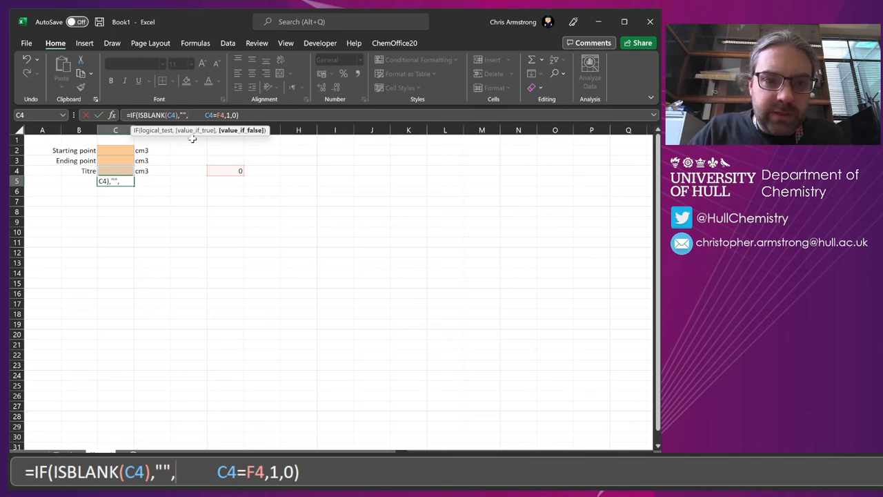
{"action": "type", "text": "IF("}
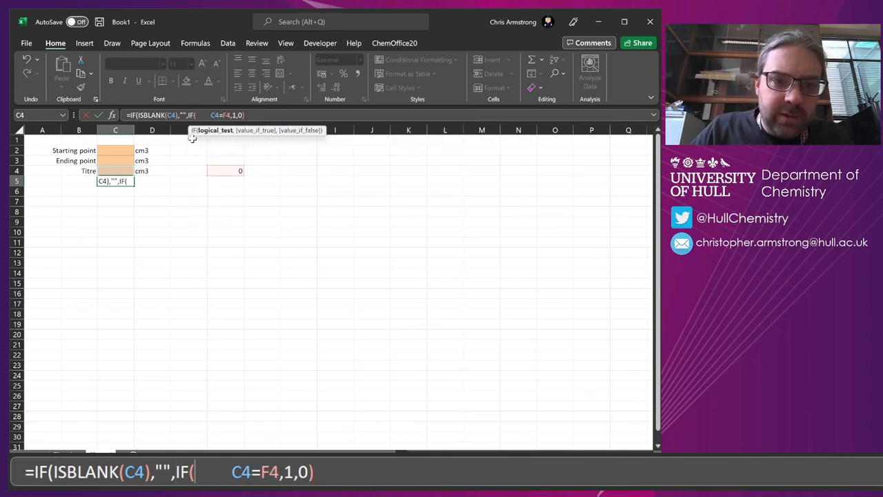
{"action": "type", "text": "4"}
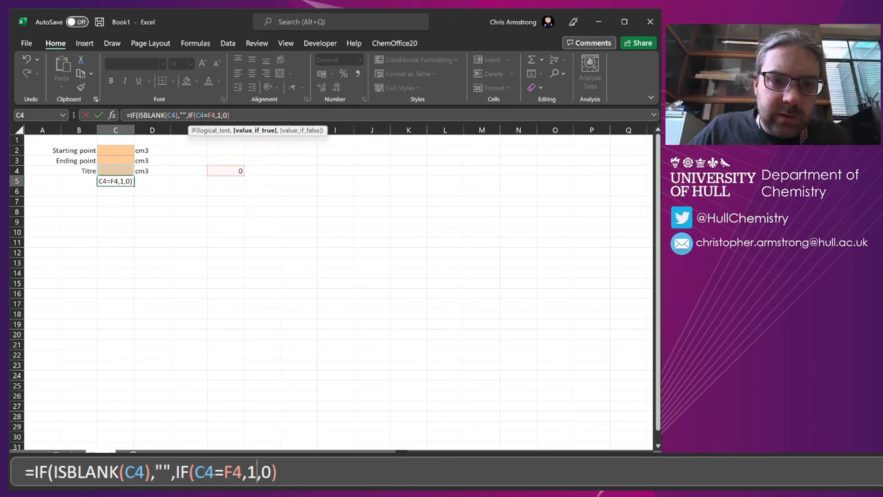
{"action": "type", "text": ")"}
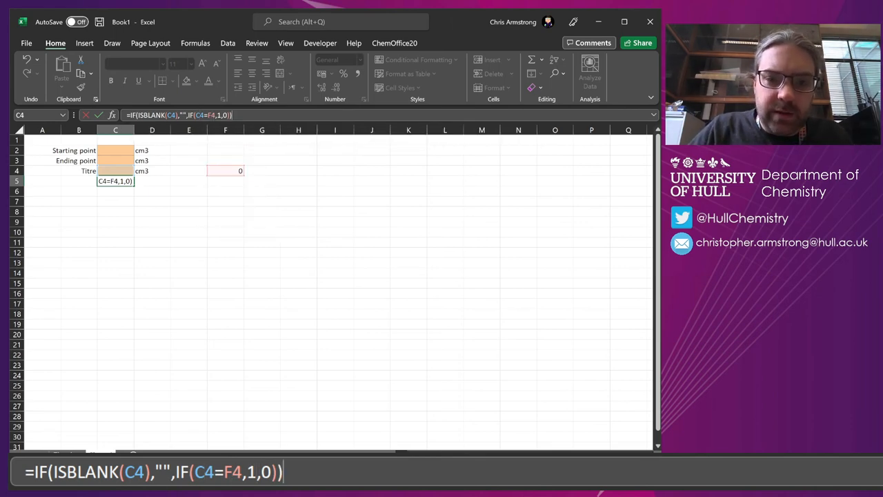
{"action": "key", "text": "Enter"}
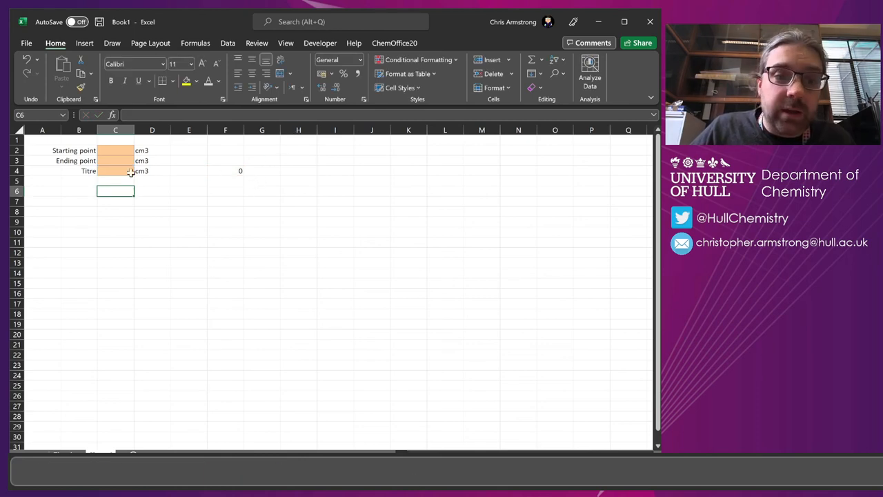
Enter test readings 5 and 15 and a =C3-C2 titre so the check shows a tick.
{"action": "left_click", "coordinate": [115, 149]}
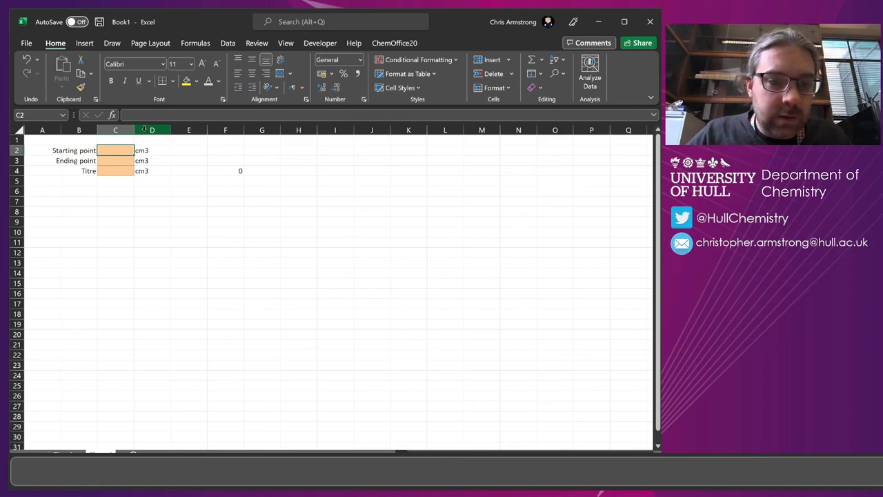
{"action": "type", "text": "5"}
{"action": "left_click", "coordinate": [114, 160]}
{"action": "type", "text": "15"}
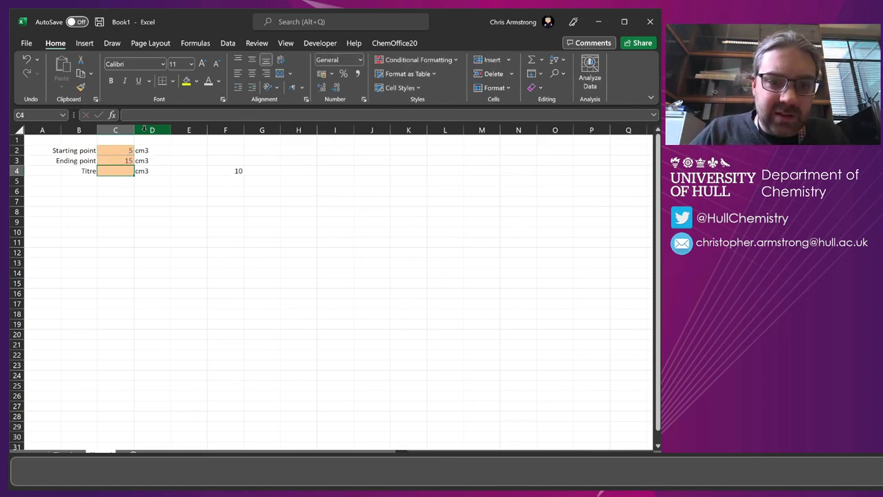
{"action": "type", "text": "=C3-C3"}
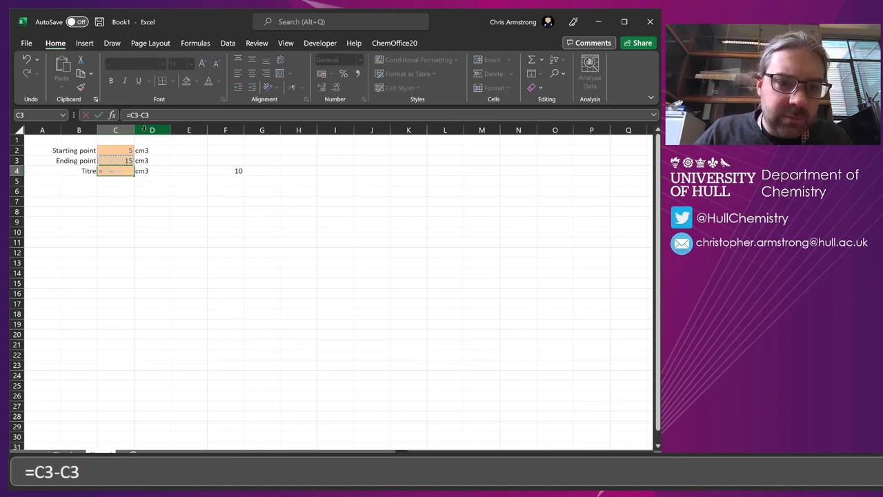
{"action": "key", "text": "Enter"}
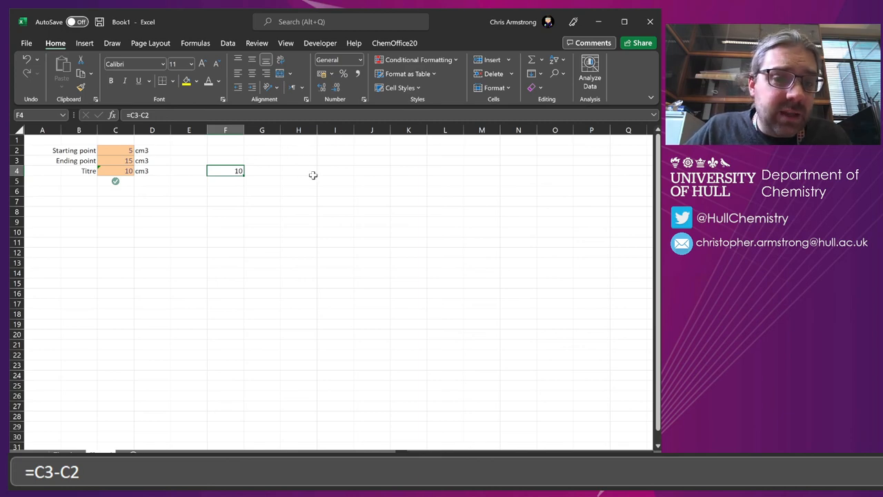
{"action": "mouse_move", "coordinate": [218, 83]}
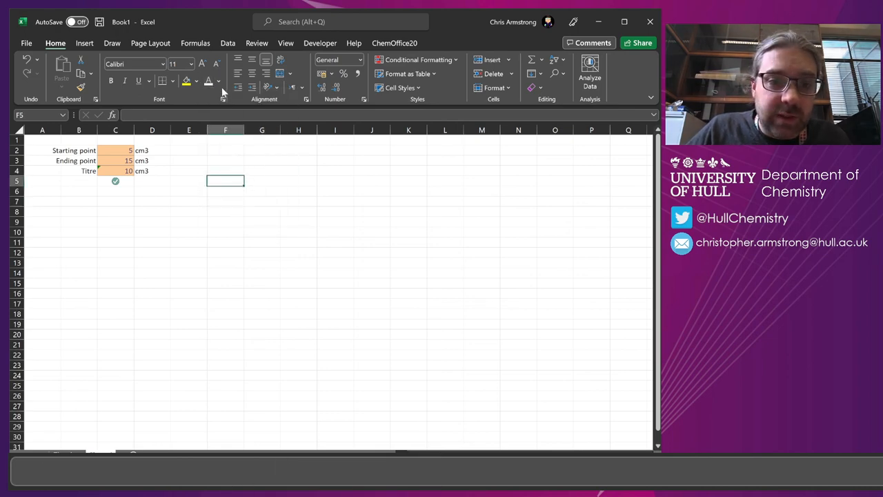
Give the answer cell F4 a light grey font colour so the 10 barely shows.
{"action": "left_click", "coordinate": [262, 149]}
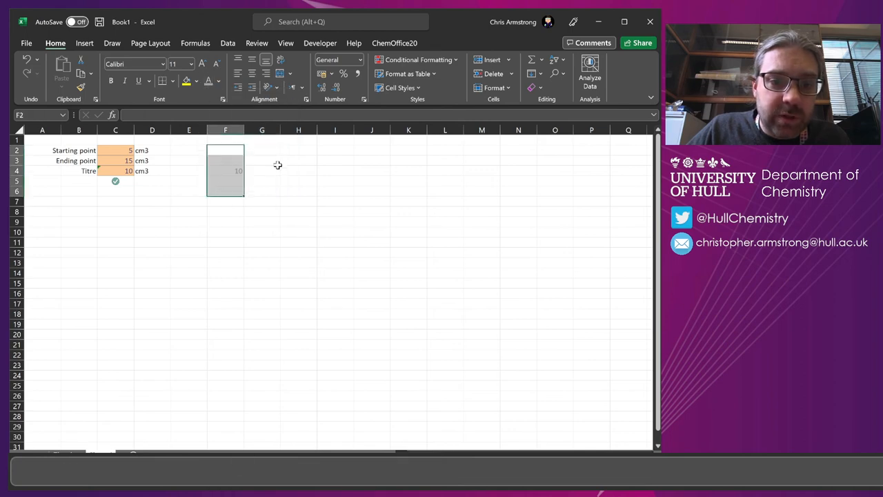
{"action": "left_click", "coordinate": [226, 171]}
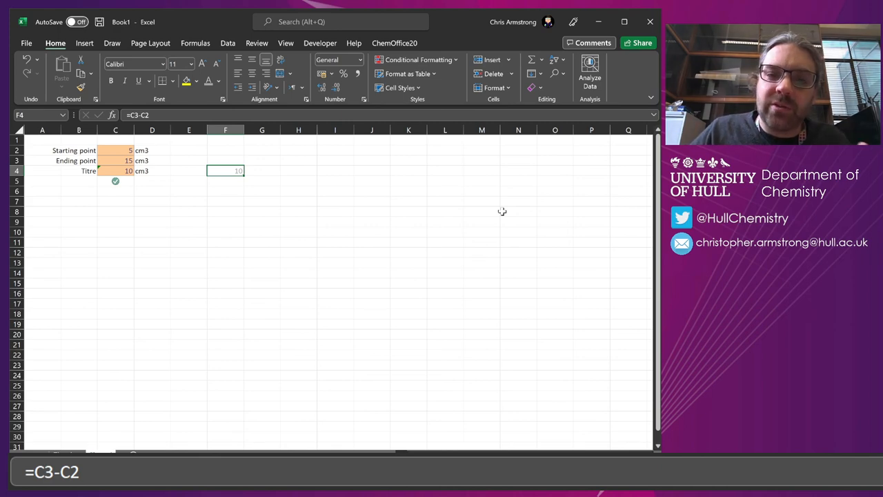
{"action": "mouse_move", "coordinate": [375, 246]}
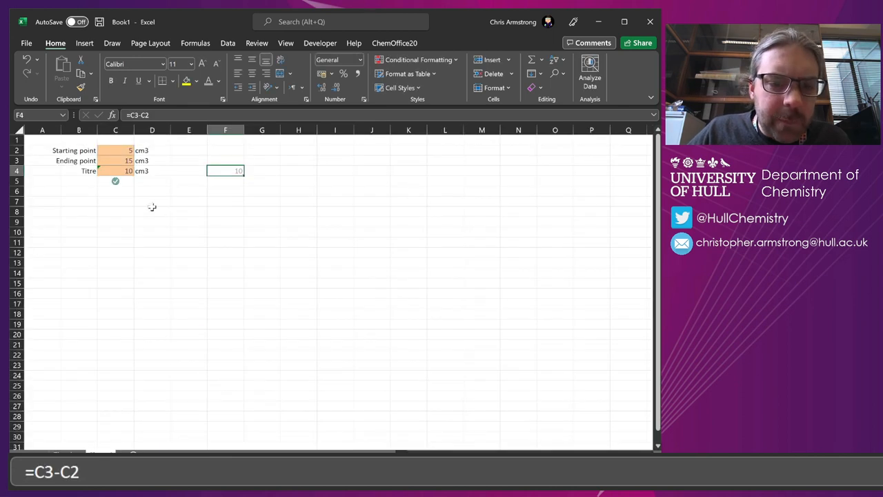
{"action": "left_click", "coordinate": [262, 180]}
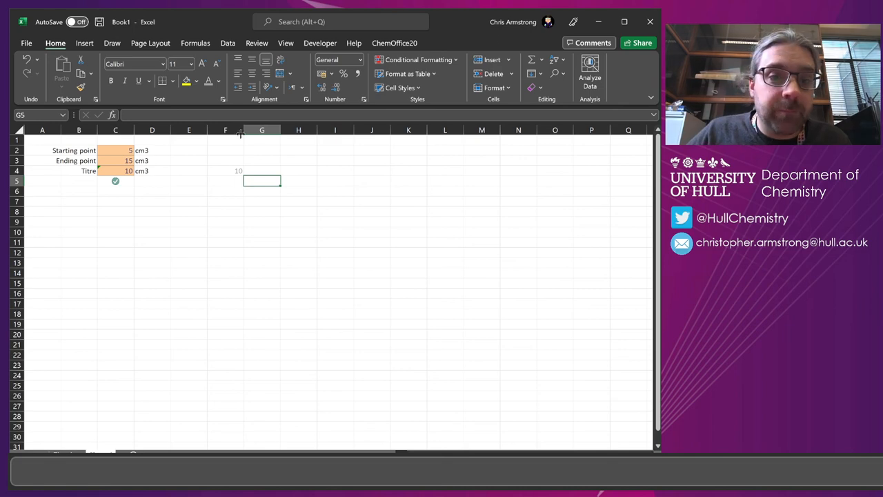
{"action": "left_click", "coordinate": [225, 130]}
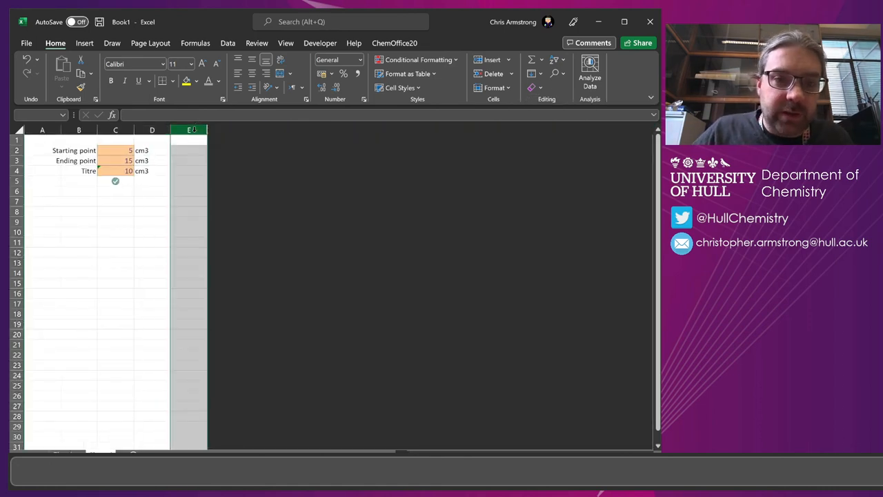
Review the Hide/Unhide options for column E from its header menu.
{"action": "left_click", "coordinate": [187, 149]}
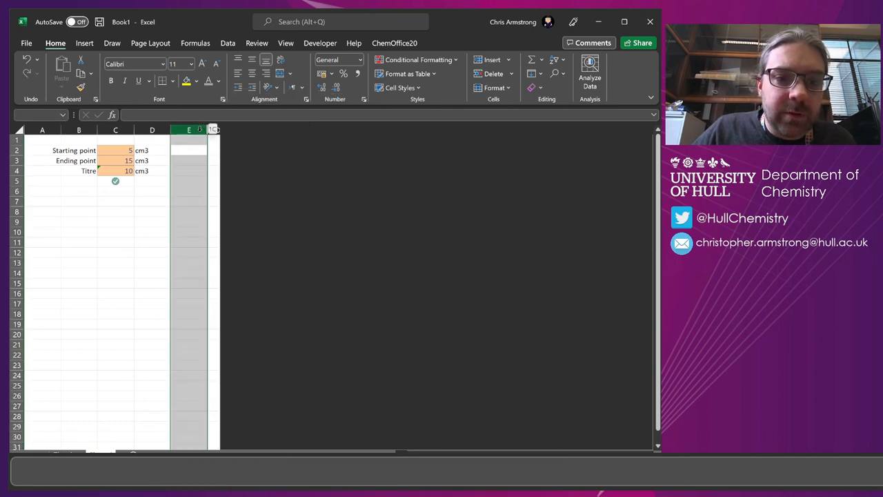
{"action": "right_click", "coordinate": [187, 130]}
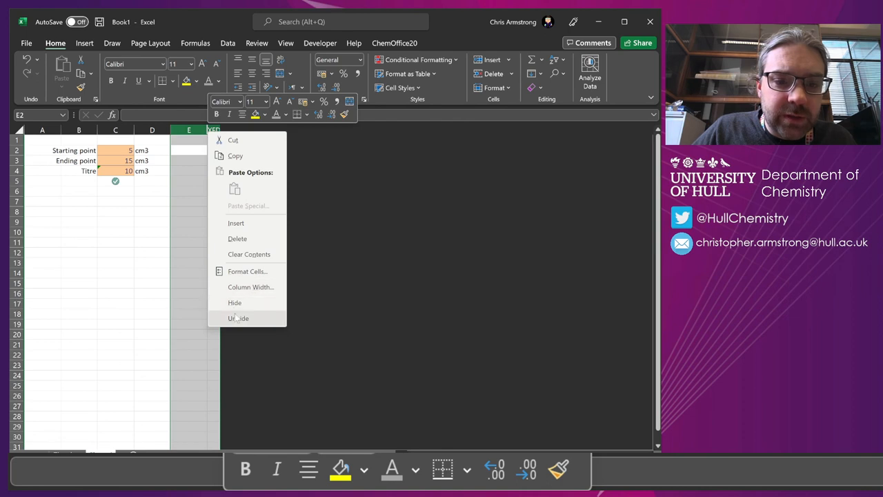
{"action": "left_click", "coordinate": [188, 191]}
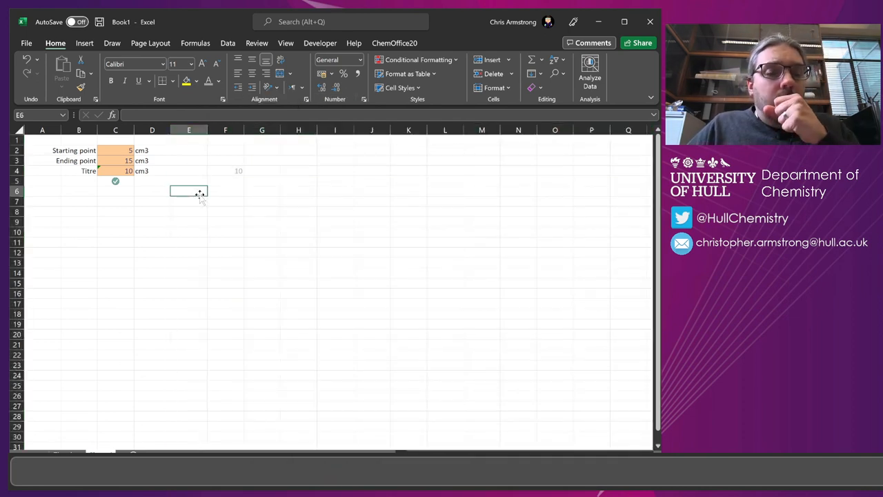
{"action": "mouse_move", "coordinate": [254, 170]}
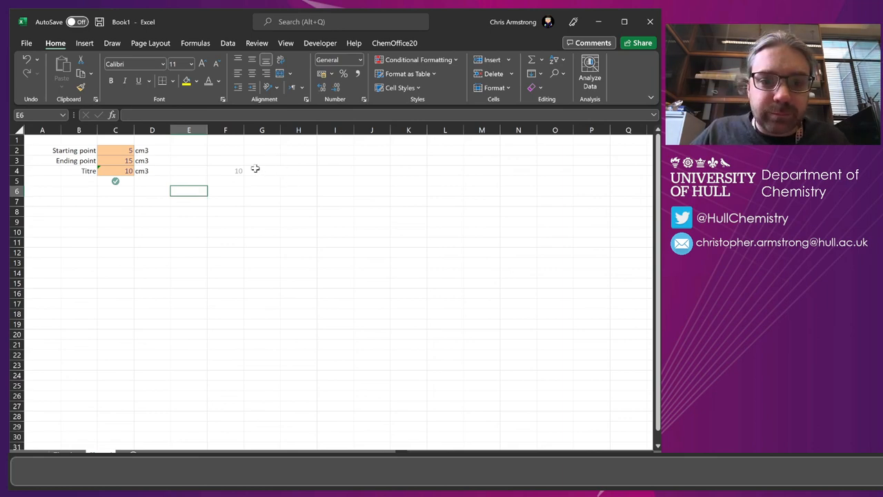
Replace the empty string in the C5 formula with "Calculate titre" and commit it.
{"action": "left_click", "coordinate": [116, 181]}
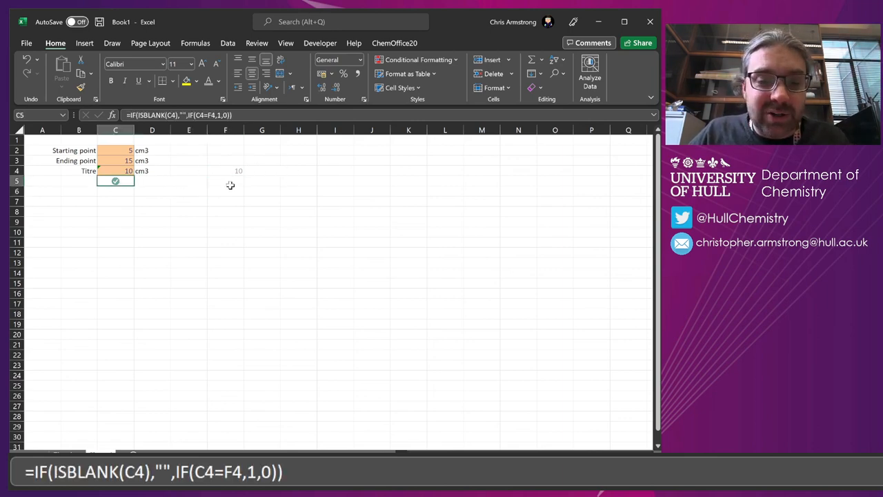
{"action": "left_click", "coordinate": [224, 181]}
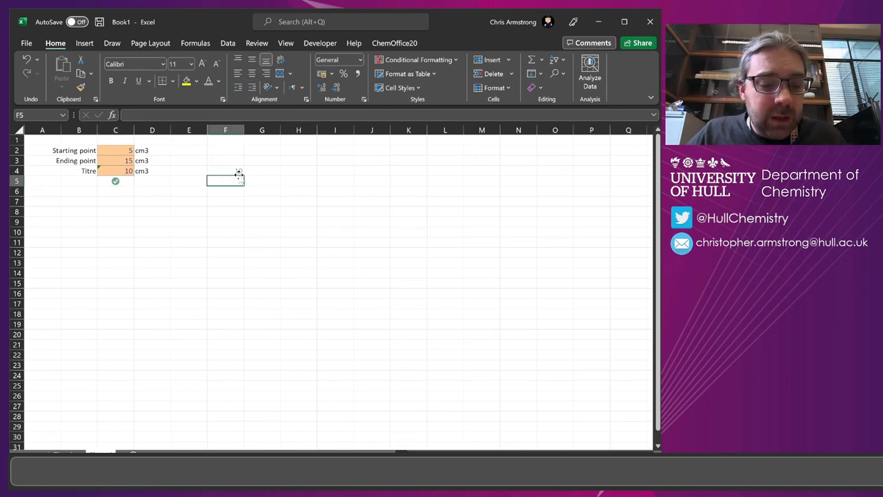
{"action": "left_click", "coordinate": [226, 171]}
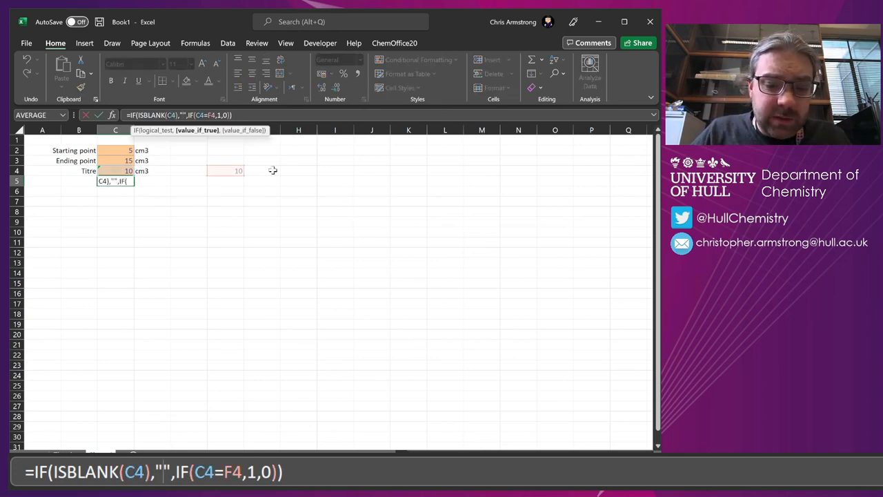
{"action": "type", "text": "Calculate titre"}
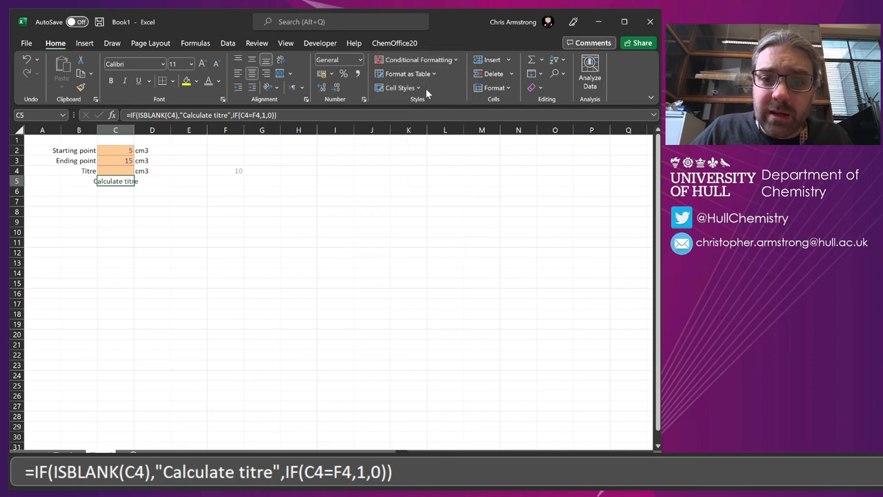
{"action": "left_click", "coordinate": [152, 160]}
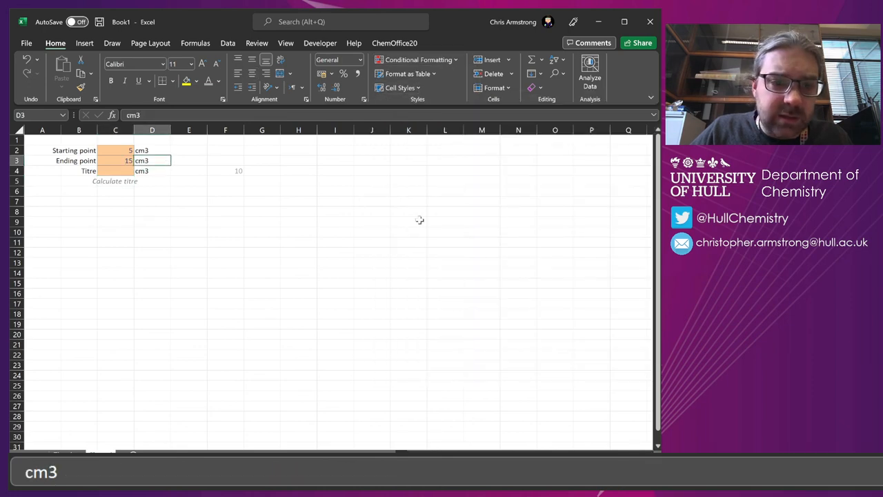
{"action": "mouse_move", "coordinate": [207, 130]}
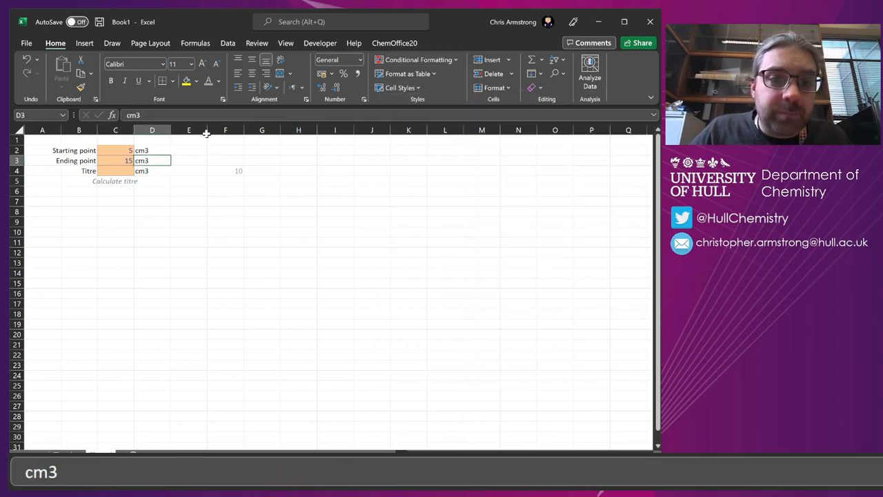
Untick Gridlines and Headings on the View tab for a clean worksheet.
{"action": "left_click", "coordinate": [284, 43]}
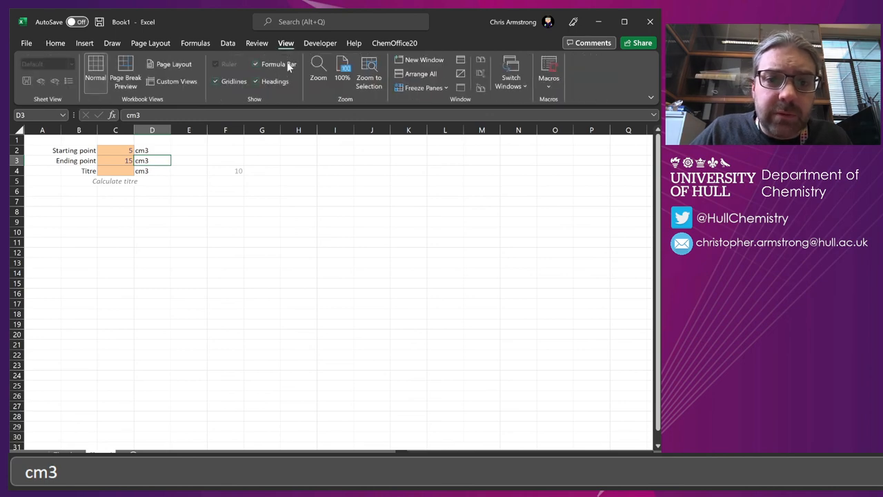
{"action": "left_click", "coordinate": [279, 80]}
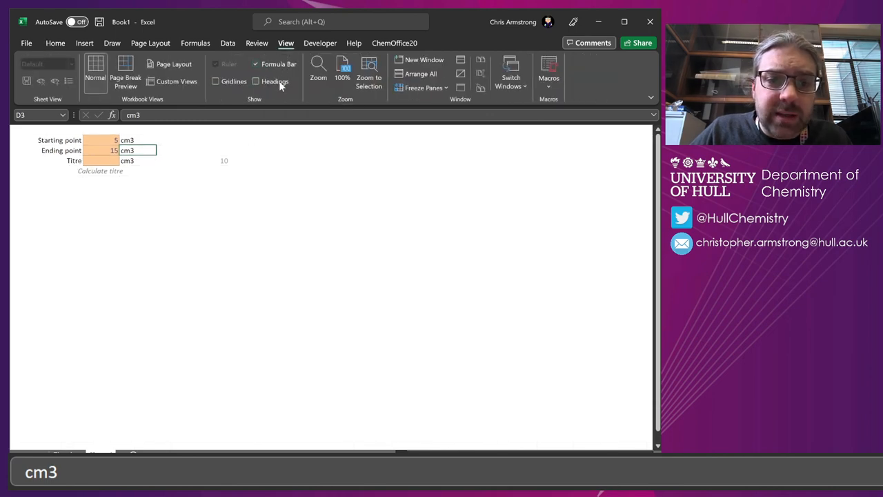
{"action": "left_click", "coordinate": [209, 160]}
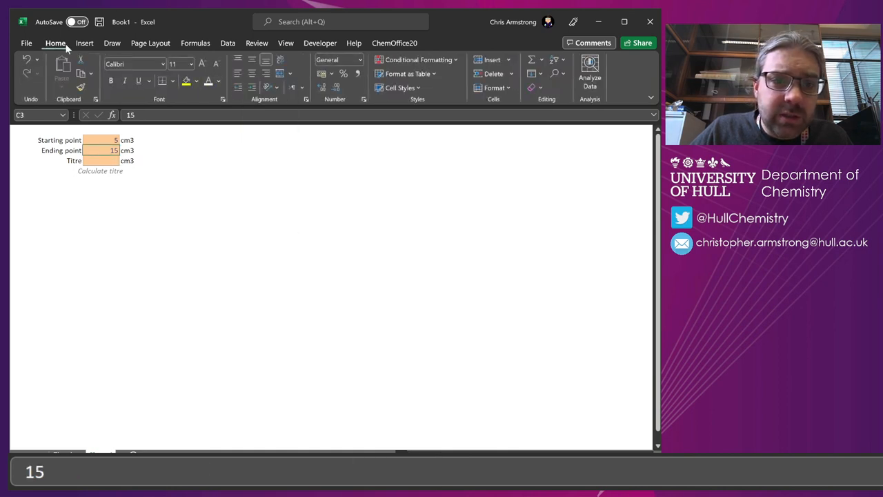
{"action": "left_click", "coordinate": [257, 42]}
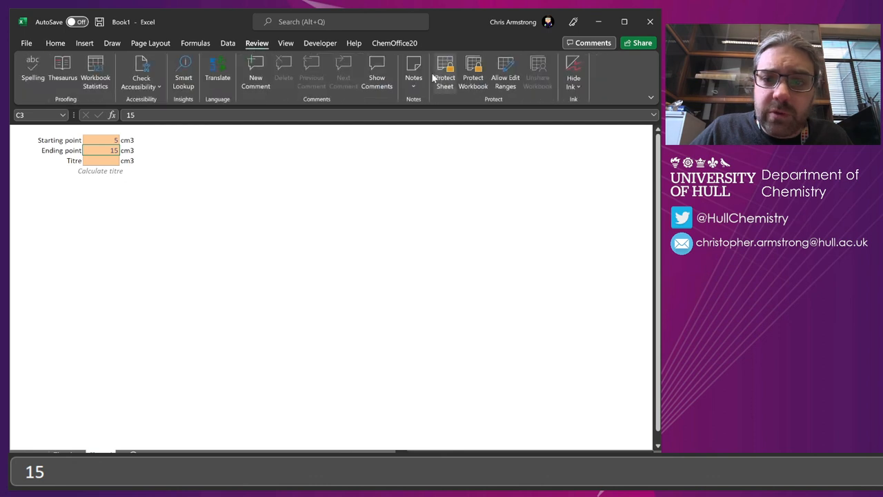
Protect the sheet allowing only unlocked cells, then test by typing 7 and a titre formula.
{"action": "left_click", "coordinate": [444, 72]}
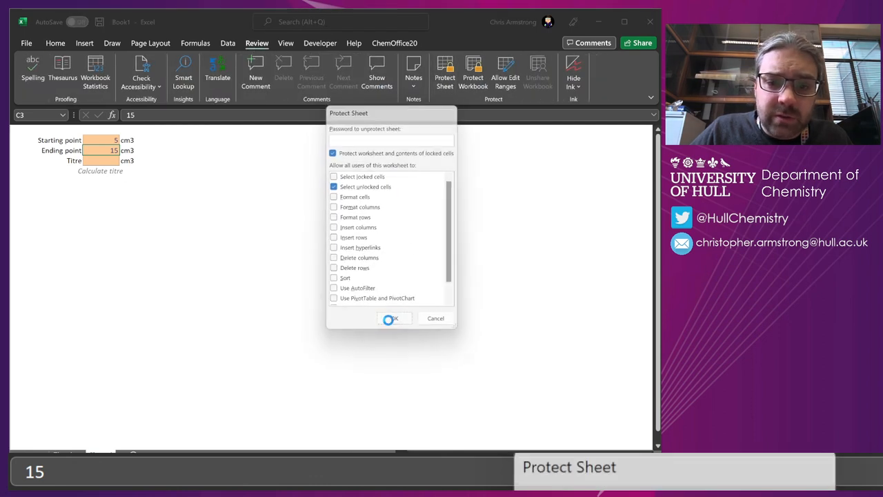
{"action": "left_click", "coordinate": [395, 317]}
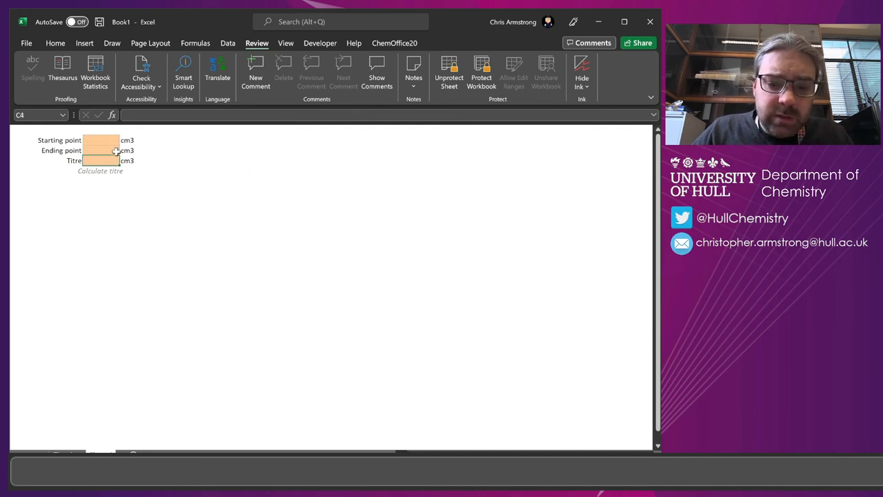
{"action": "type", "text": "7"}
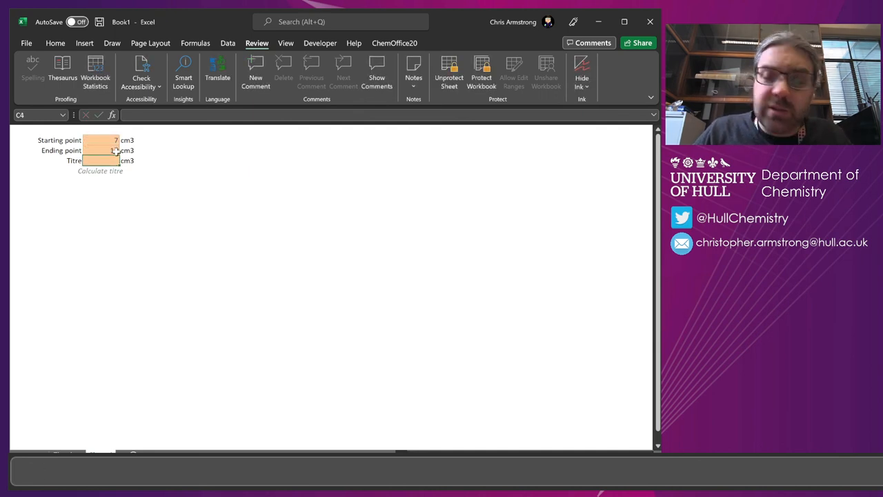
{"action": "type", "text": "=C3-"}
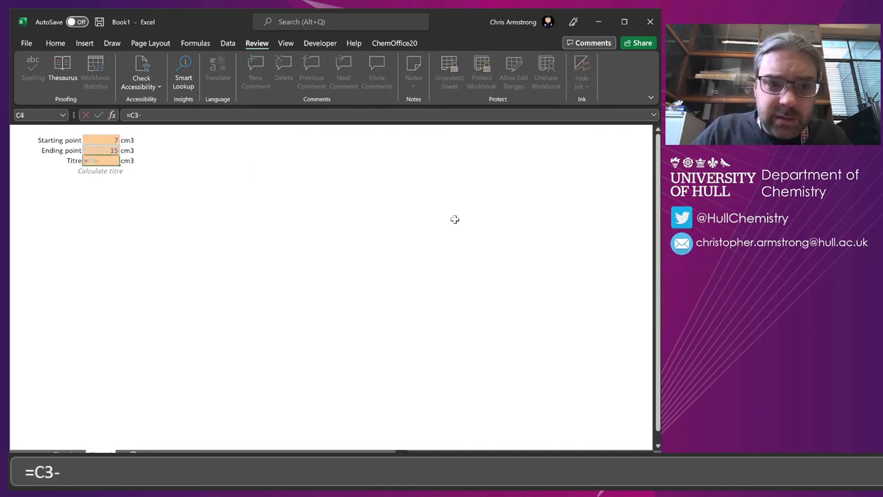